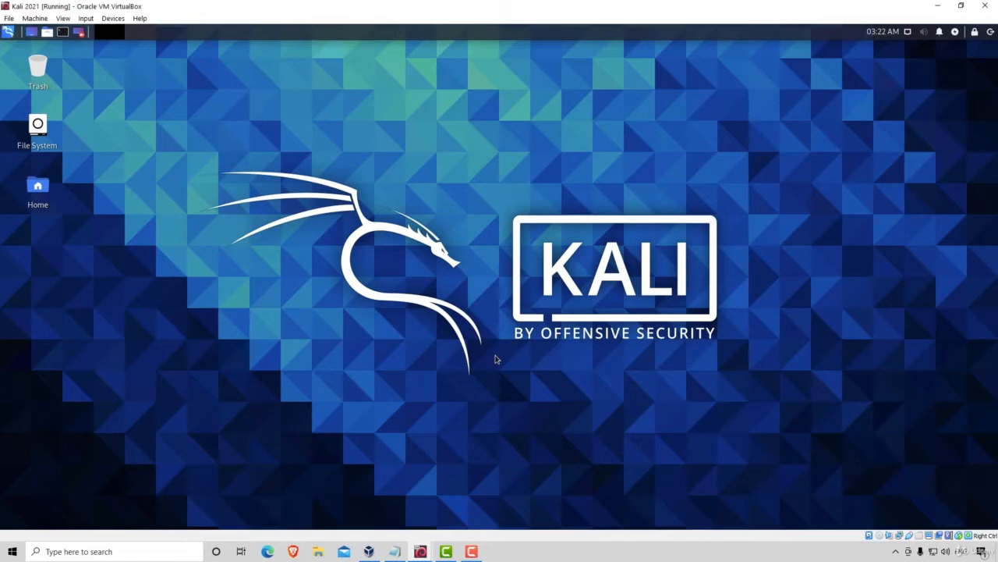
pyautogui.moveTo(382, 258)
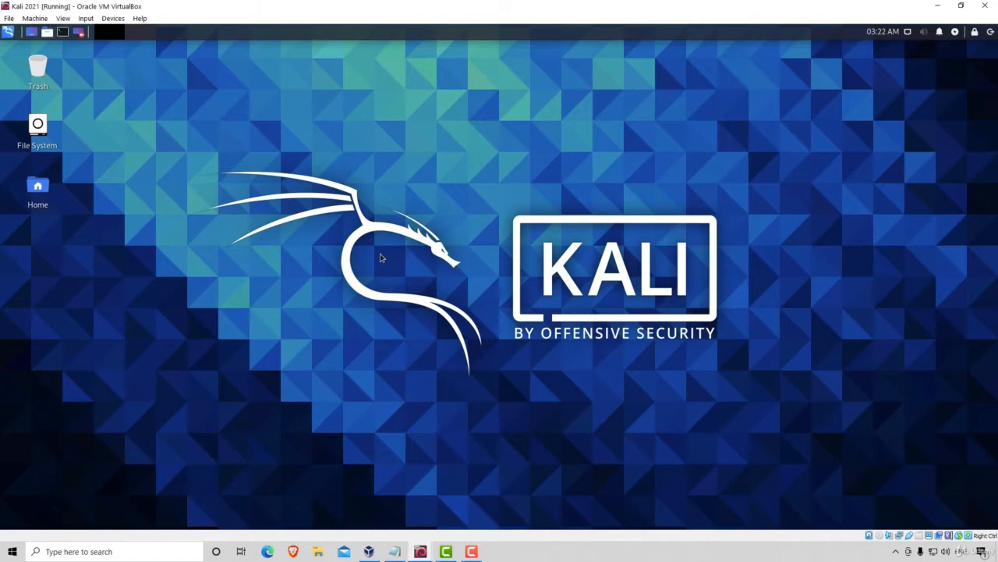
pyautogui.moveTo(430, 270)
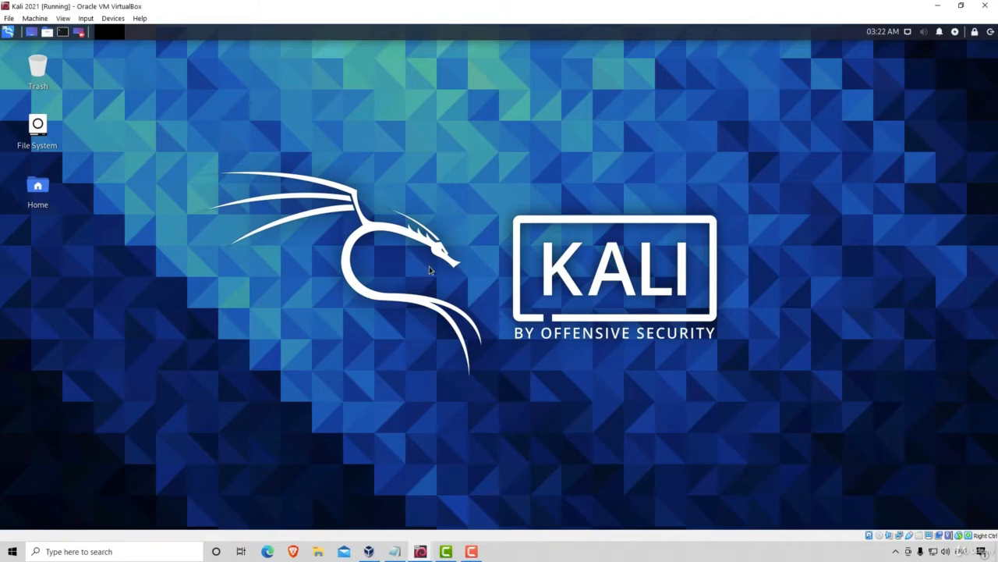
pyautogui.moveTo(419, 374)
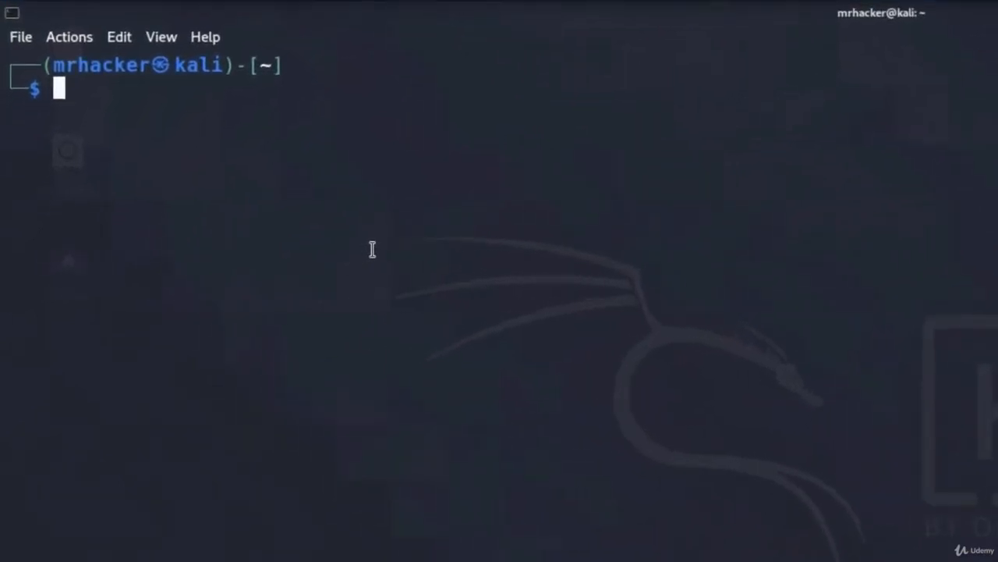
# Step: Run 'whatweb 192.168.1.4' to scan the OWASP machine
pyautogui.write('whatw')
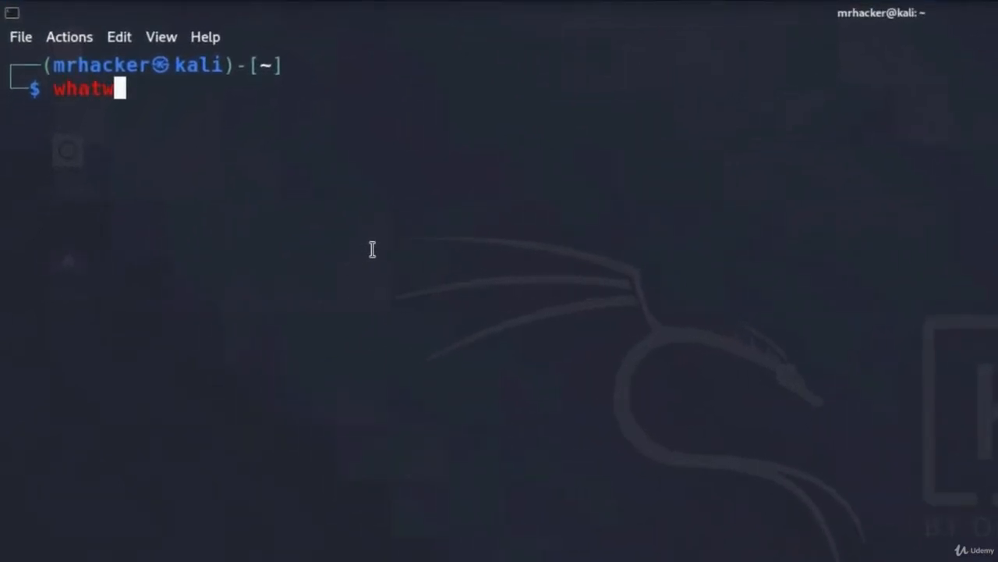
pyautogui.write('eb')
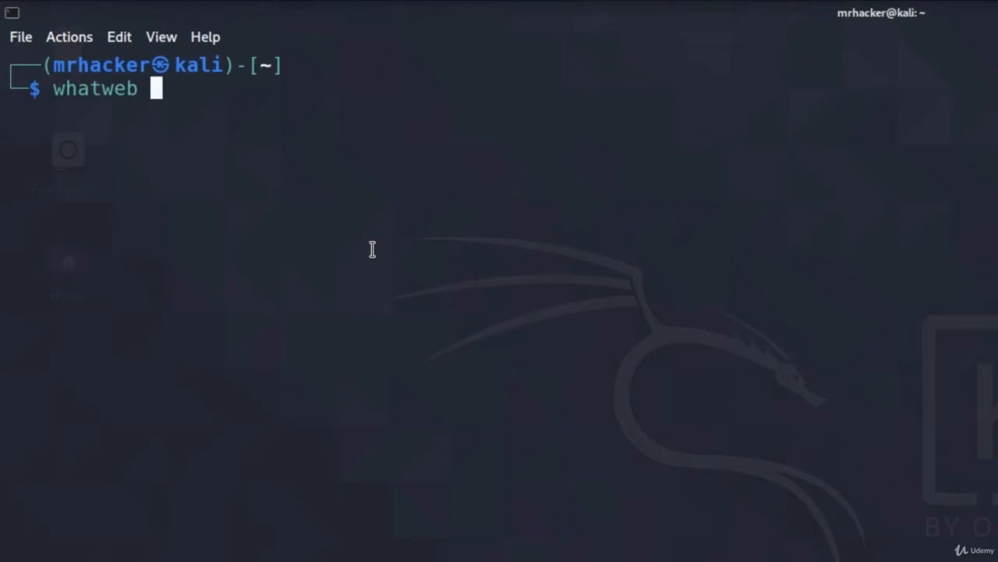
pyautogui.write('192.1')
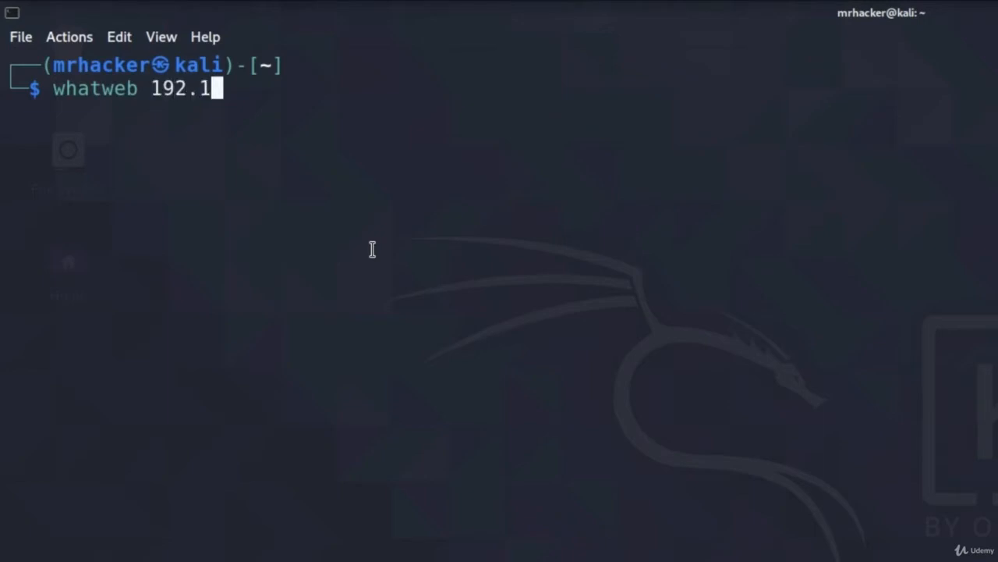
pyautogui.write('68.1.')
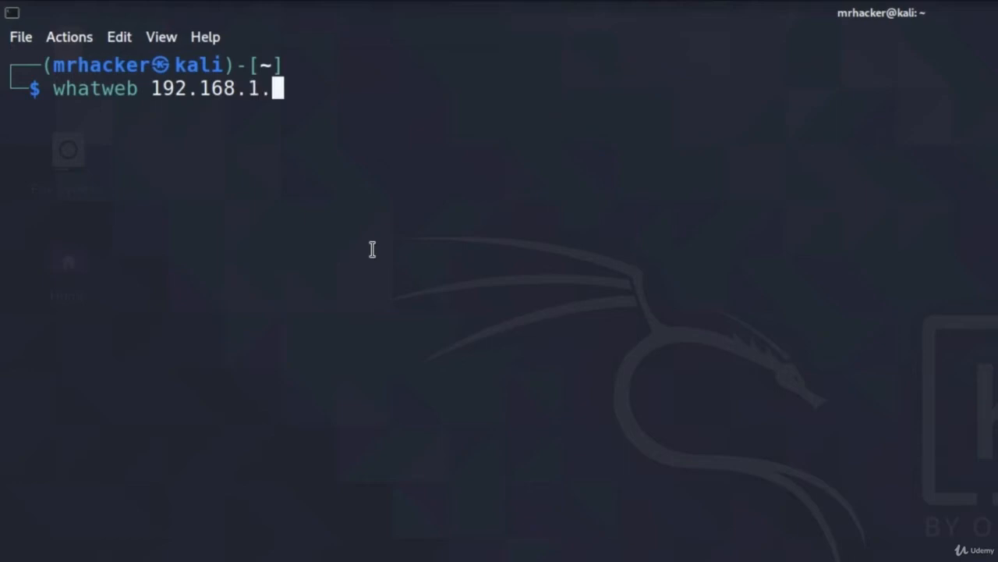
pyautogui.write('4')
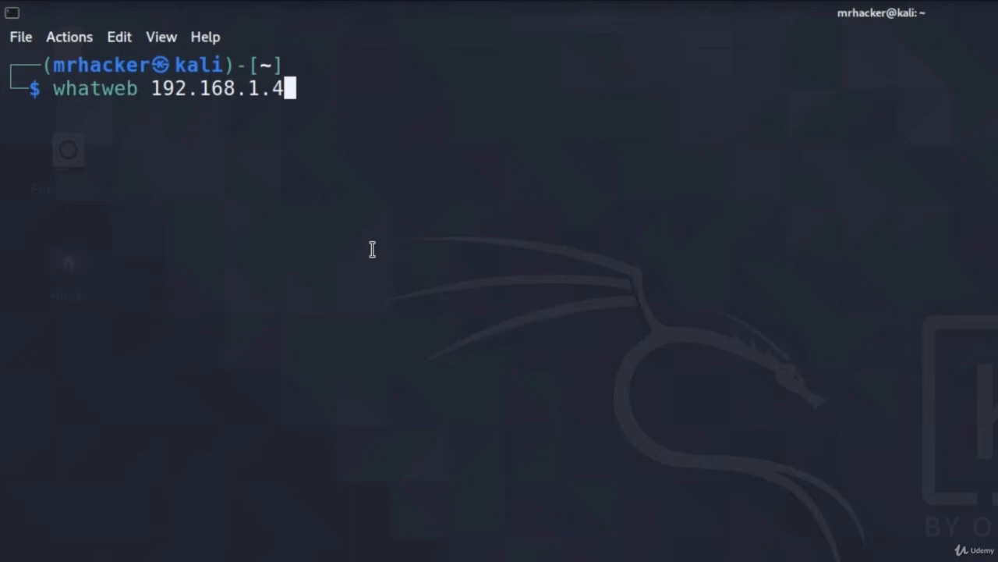
pyautogui.press('Return')
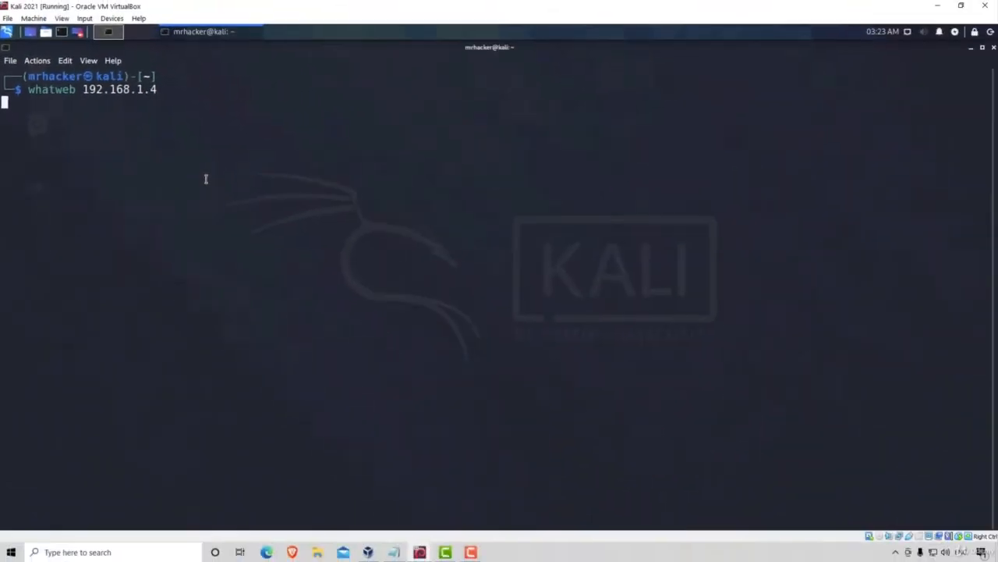
# Step: Review the 192.168.1.4 fingerprint reporting Apache 2.2.14, PHP and Ubuntu Linux
pyautogui.press('Return')
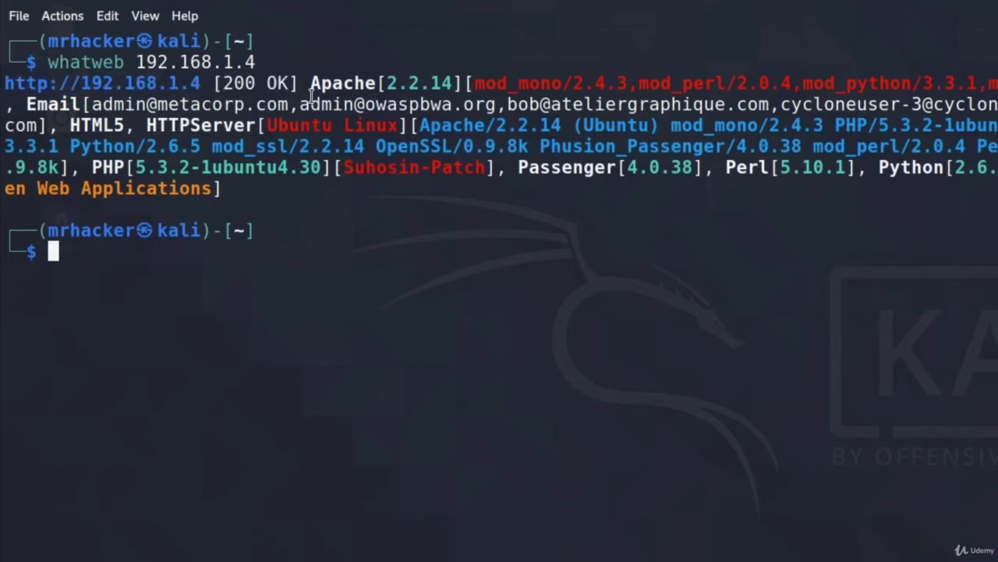
pyautogui.doubleClick(342, 83)
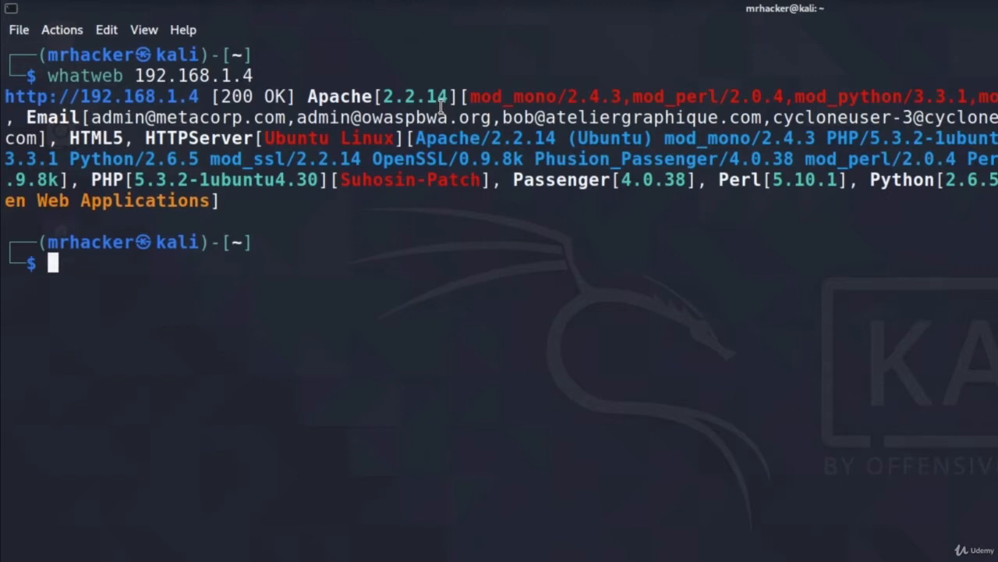
pyautogui.moveTo(296, 244)
pyautogui.write('whatweb --')
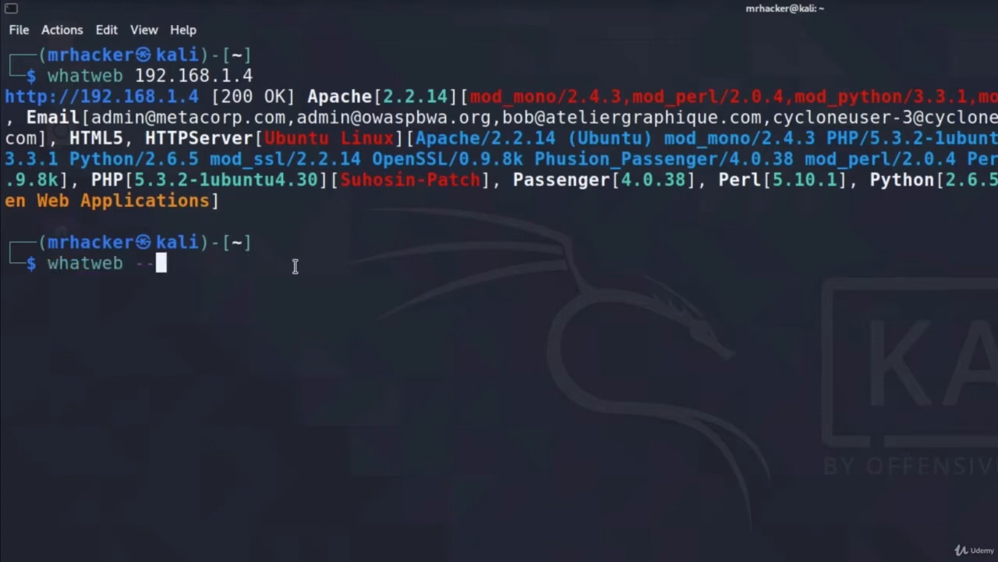
pyautogui.write('help')
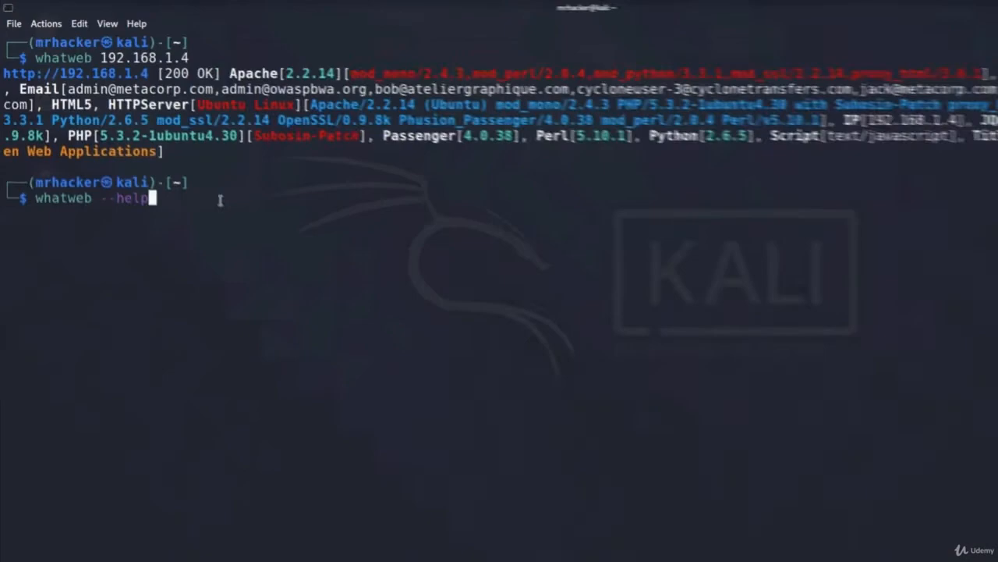
pyautogui.press('Return')
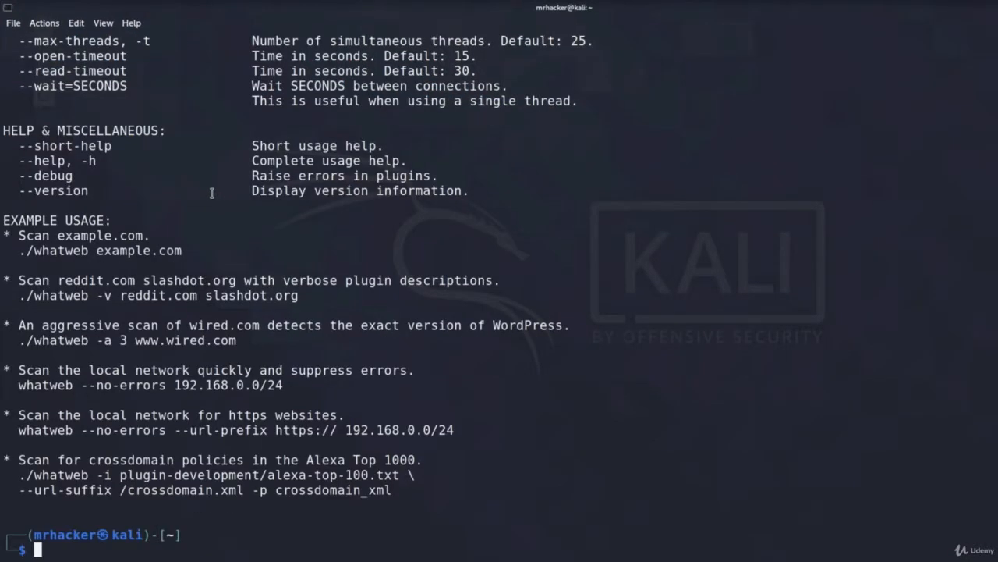
pyautogui.scroll(3)
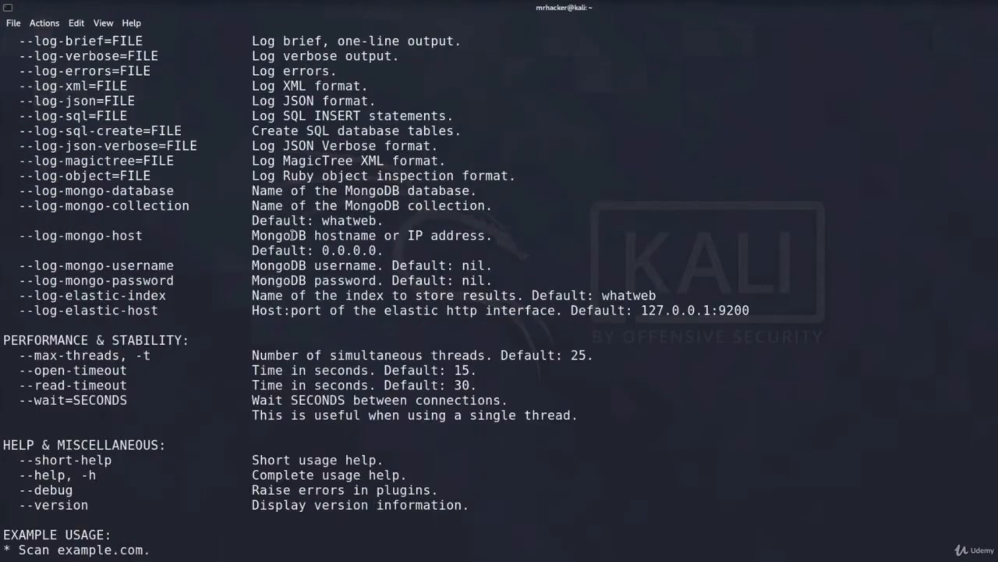
pyautogui.scroll(3)
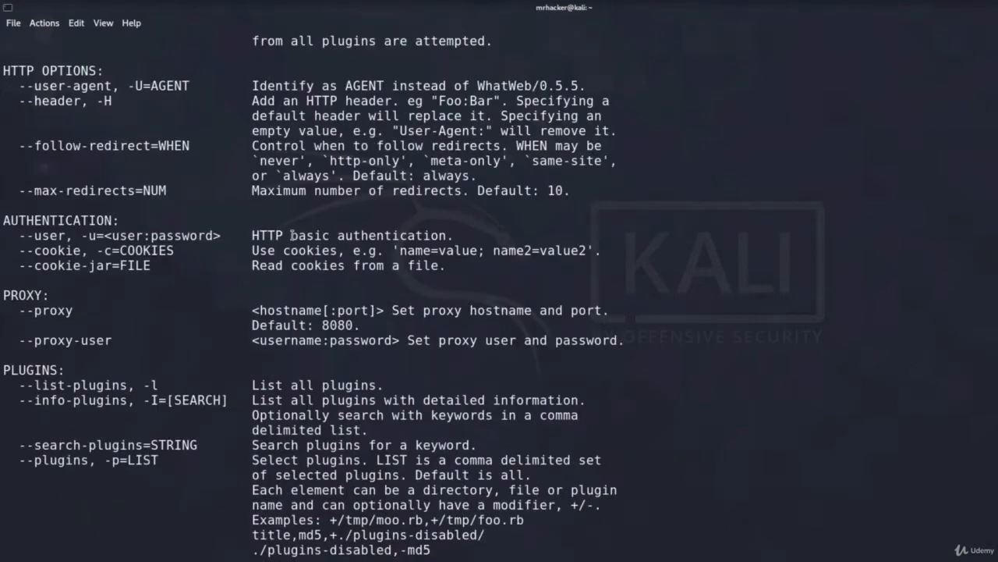
pyautogui.scroll(3)
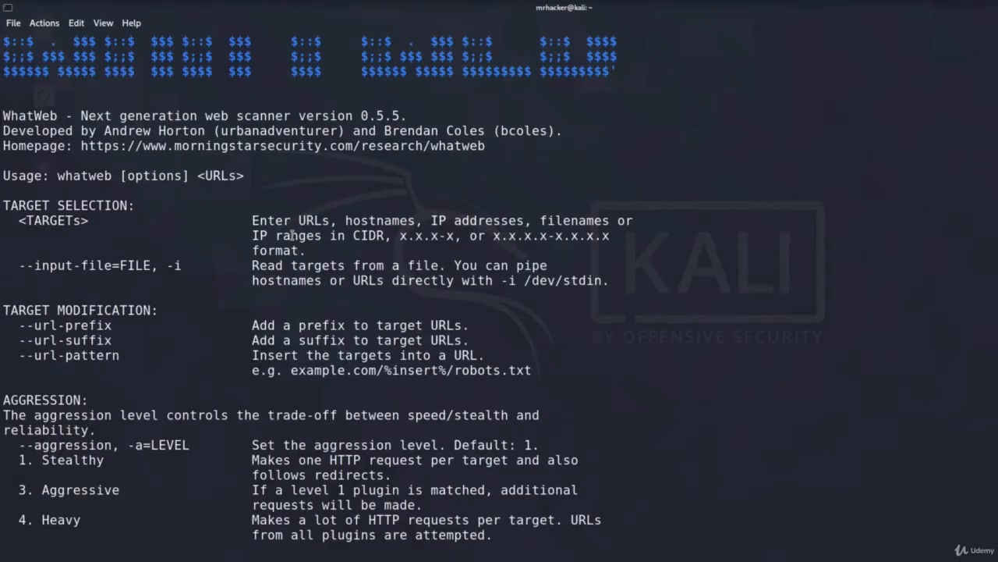
pyautogui.moveTo(164, 291)
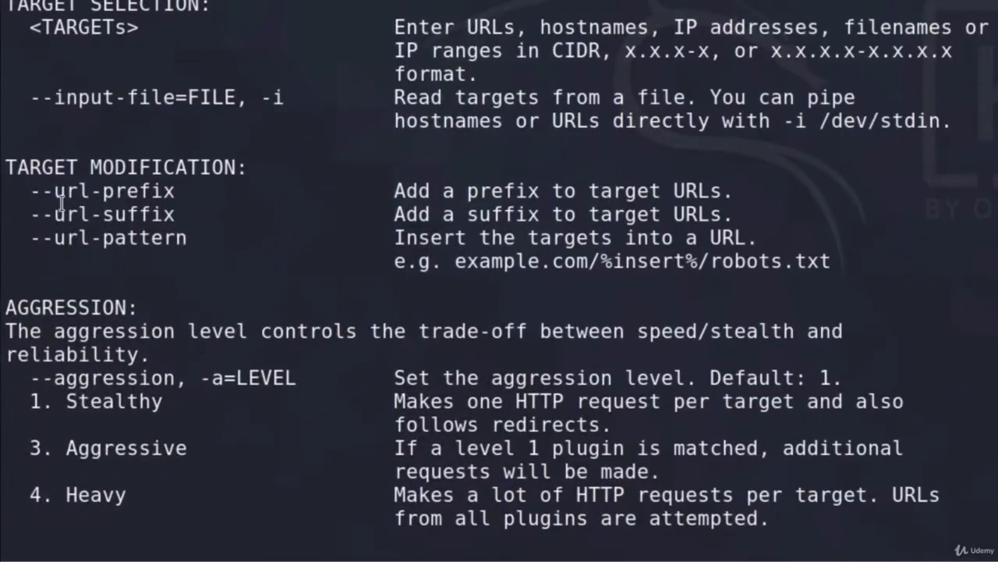
pyautogui.scroll(-3)
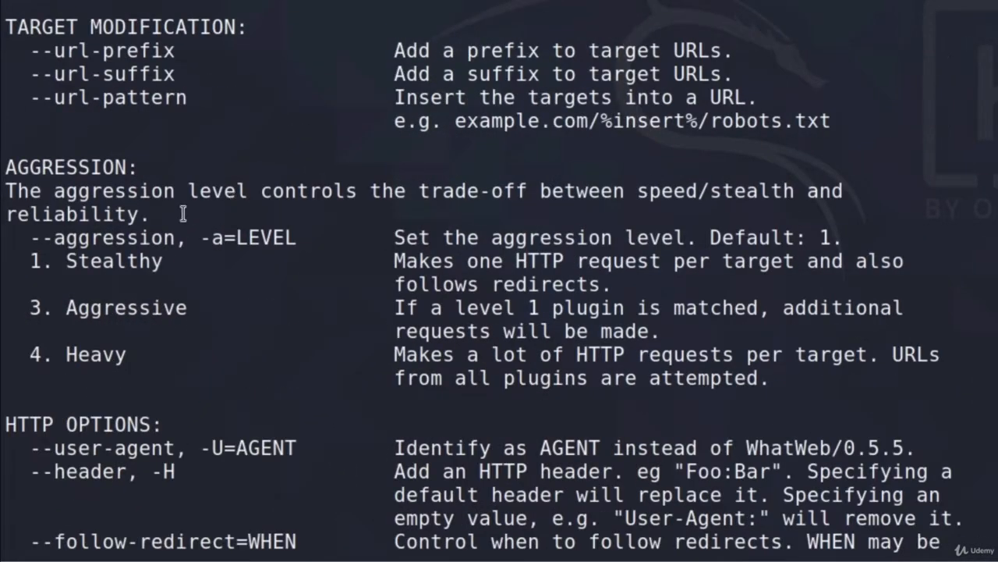
pyautogui.doubleClick(71, 167)
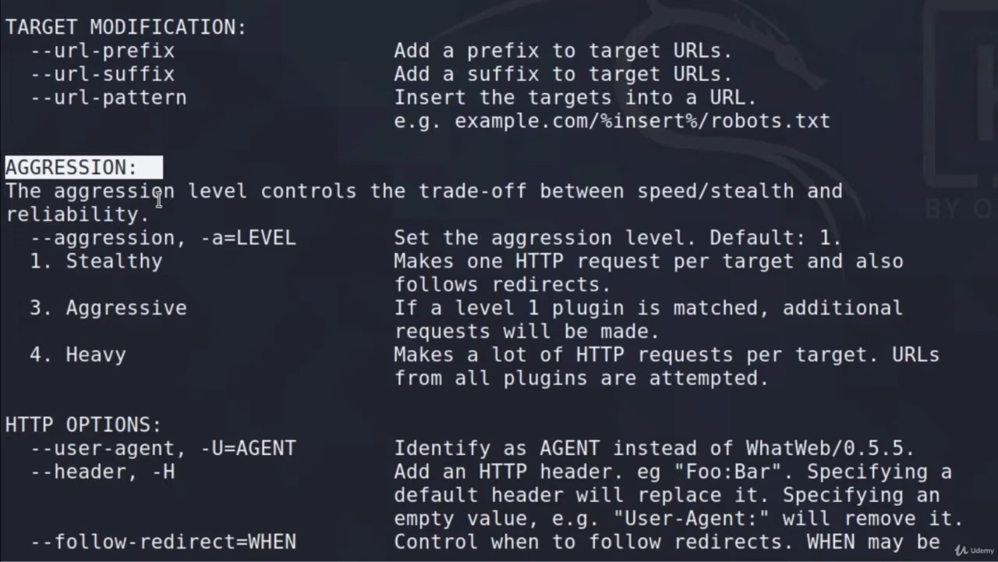
pyautogui.moveTo(620, 212)
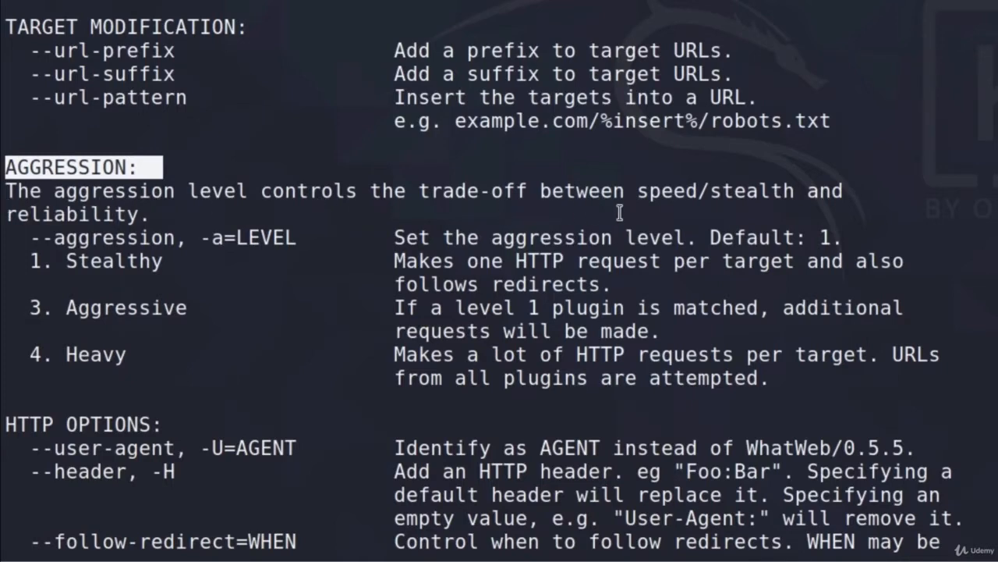
pyautogui.moveTo(819, 201)
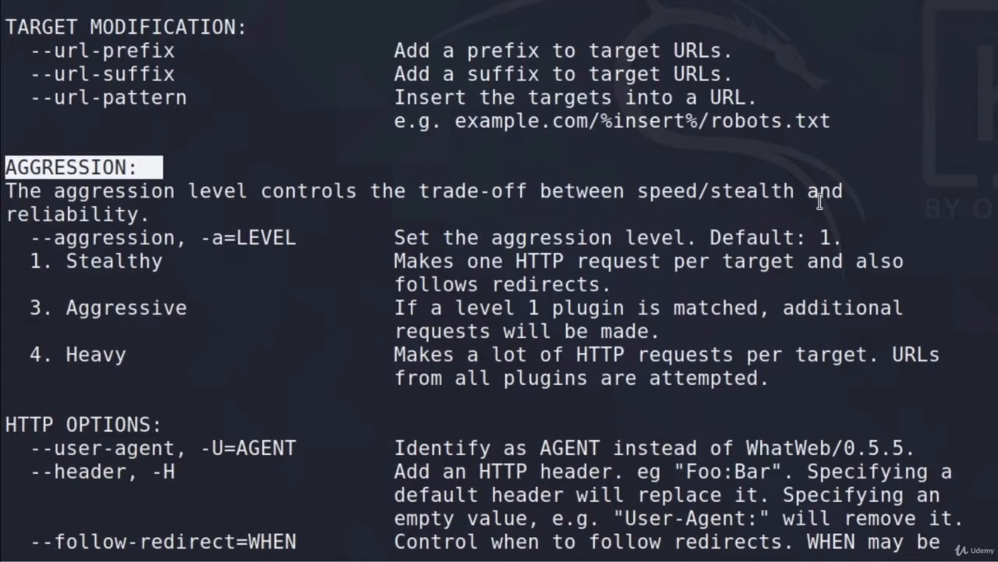
pyautogui.moveTo(16, 256)
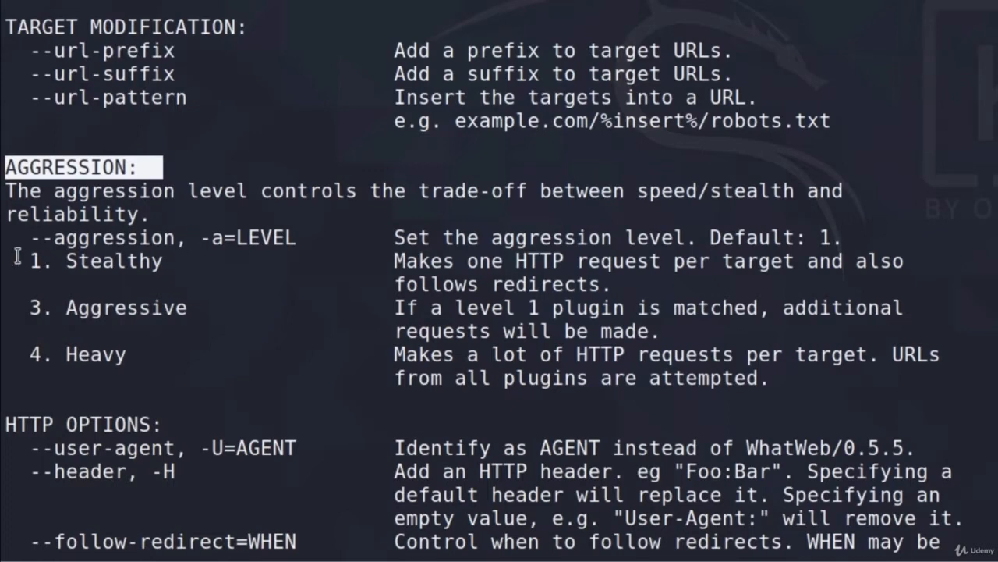
pyautogui.moveTo(49, 276)
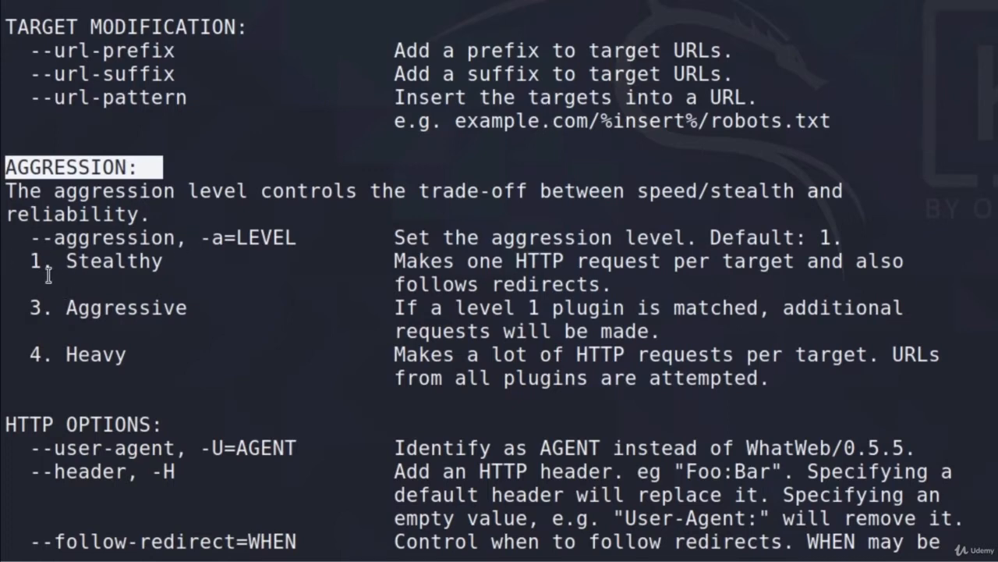
pyautogui.moveTo(213, 348)
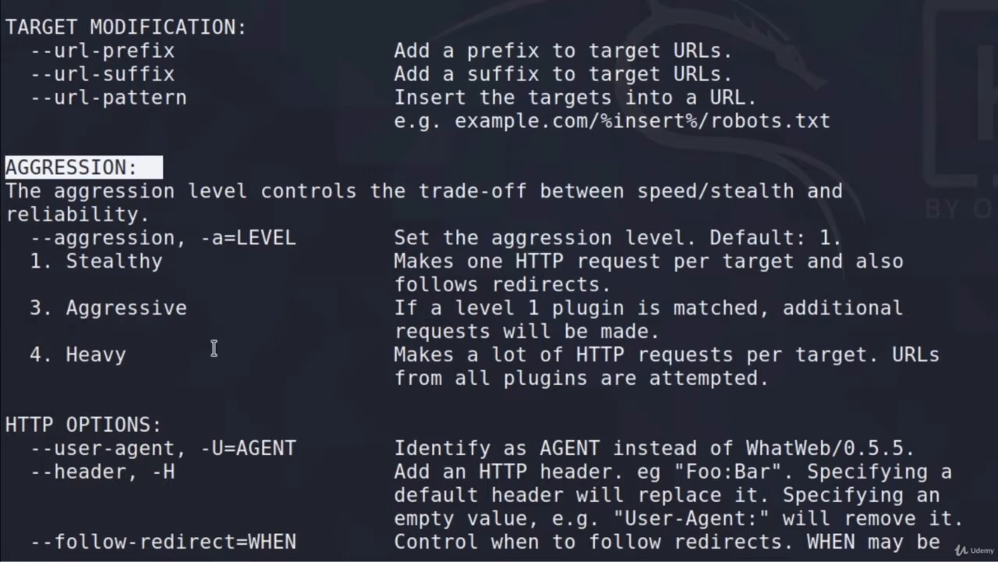
pyautogui.moveTo(256, 389)
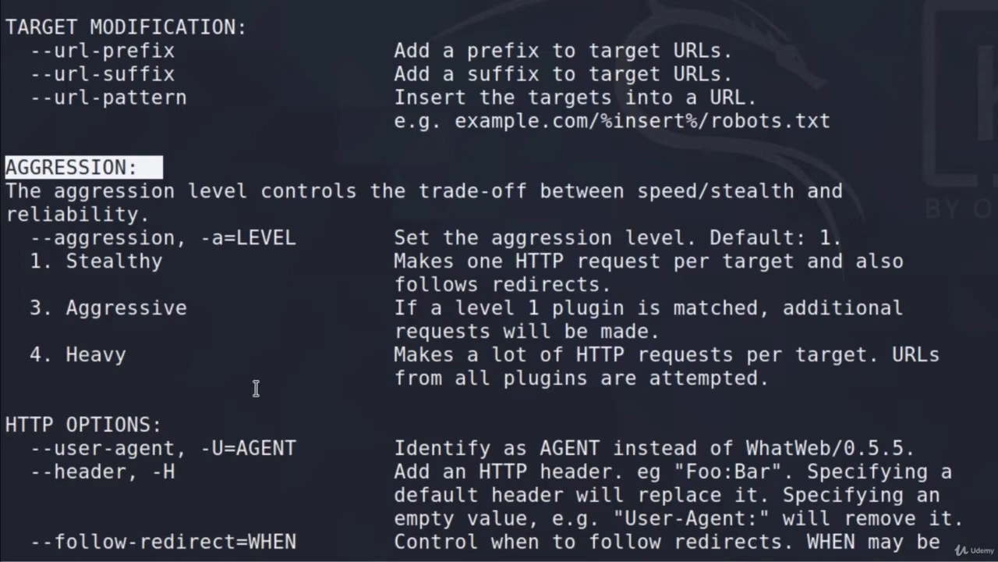
pyautogui.scroll(-3)
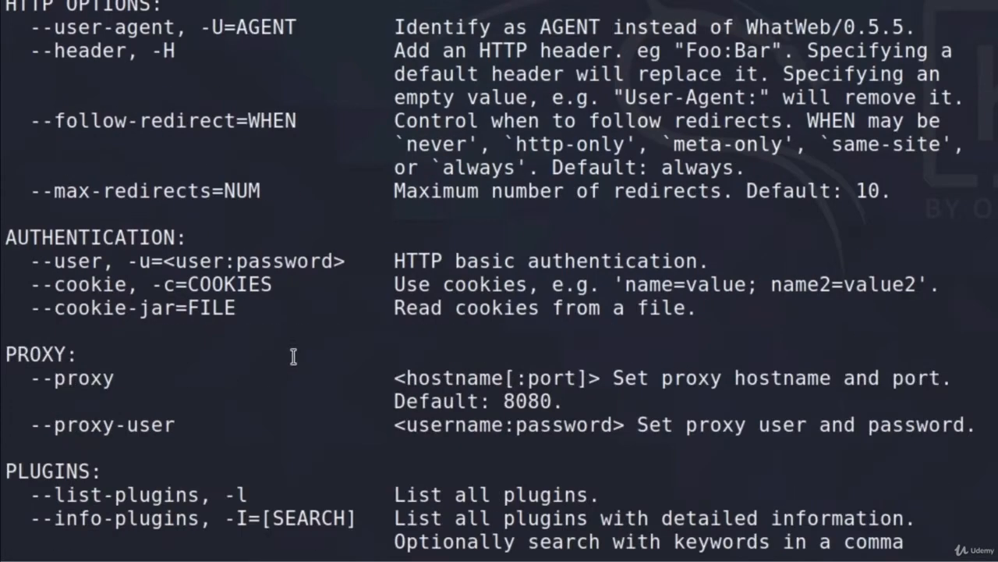
pyautogui.scroll(-3)
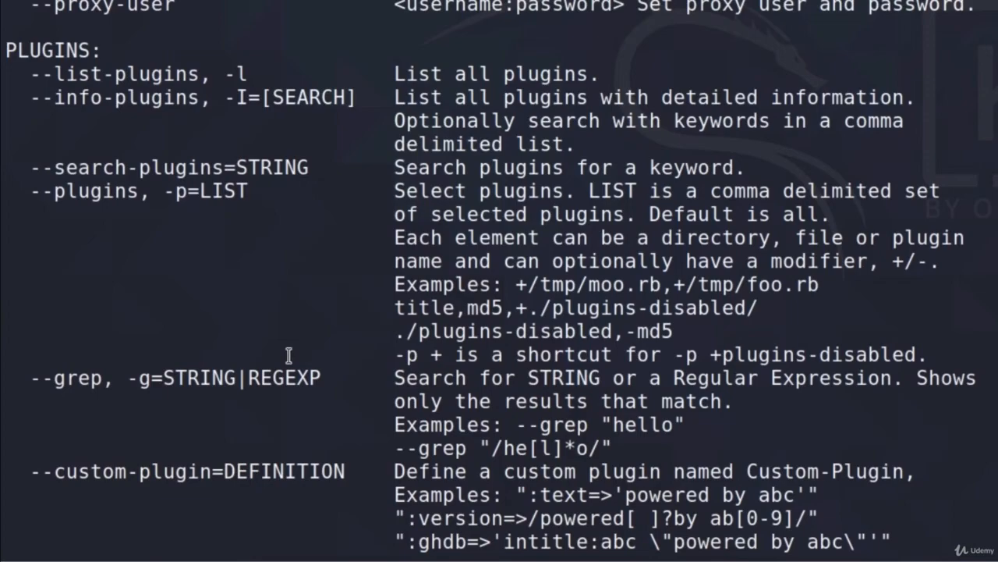
pyautogui.scroll(-3)
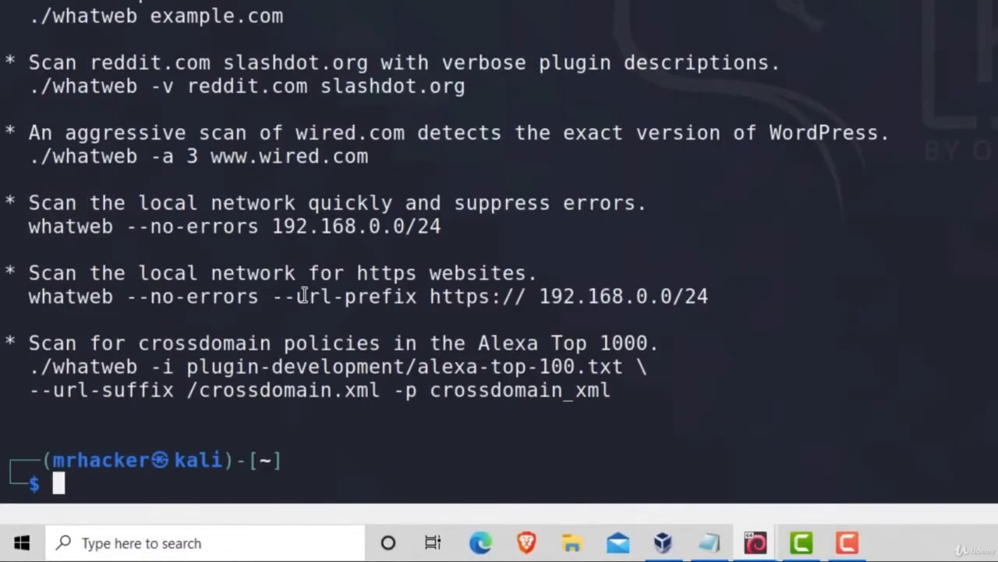
pyautogui.moveTo(448, 297)
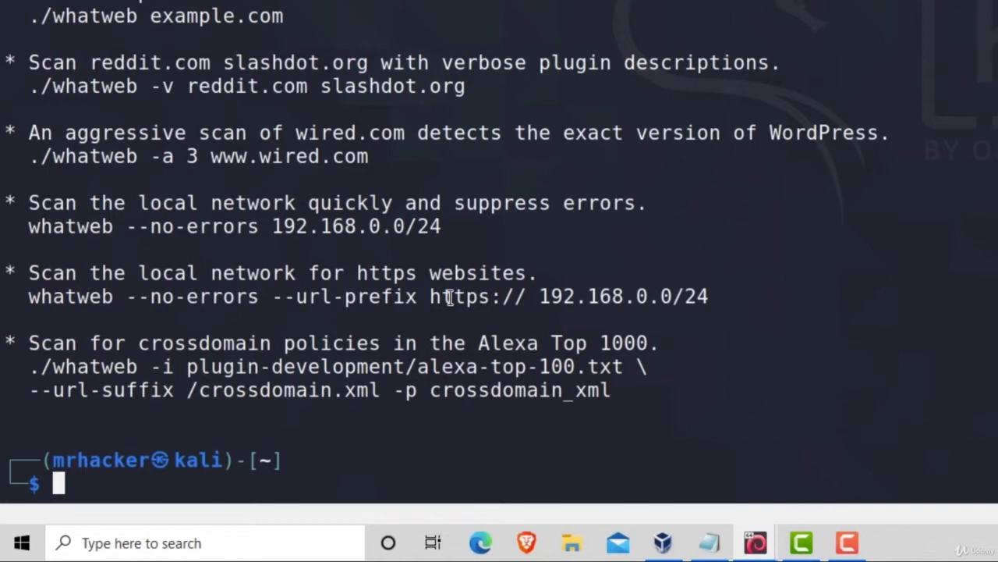
pyautogui.write('man')
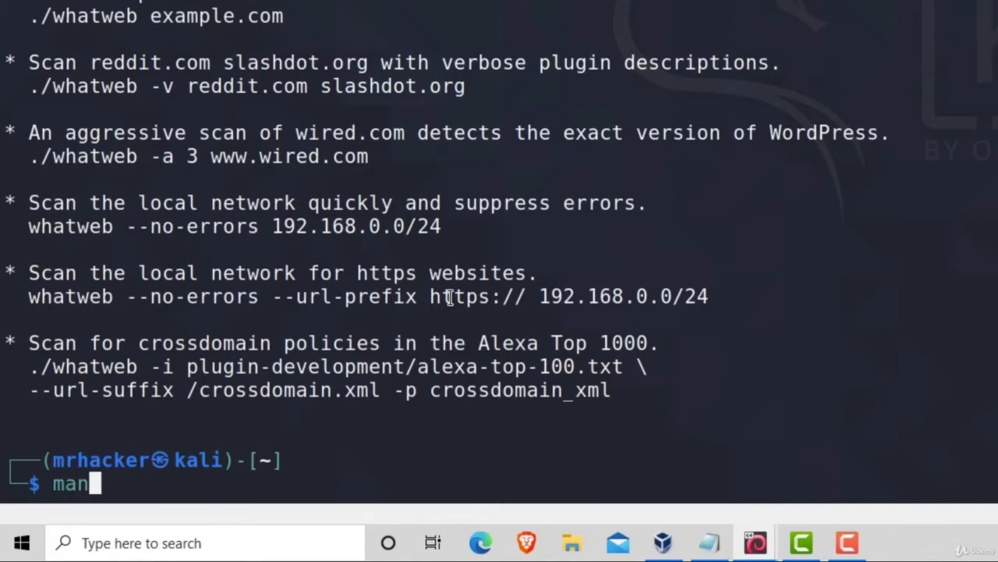
pyautogui.write('whatw')
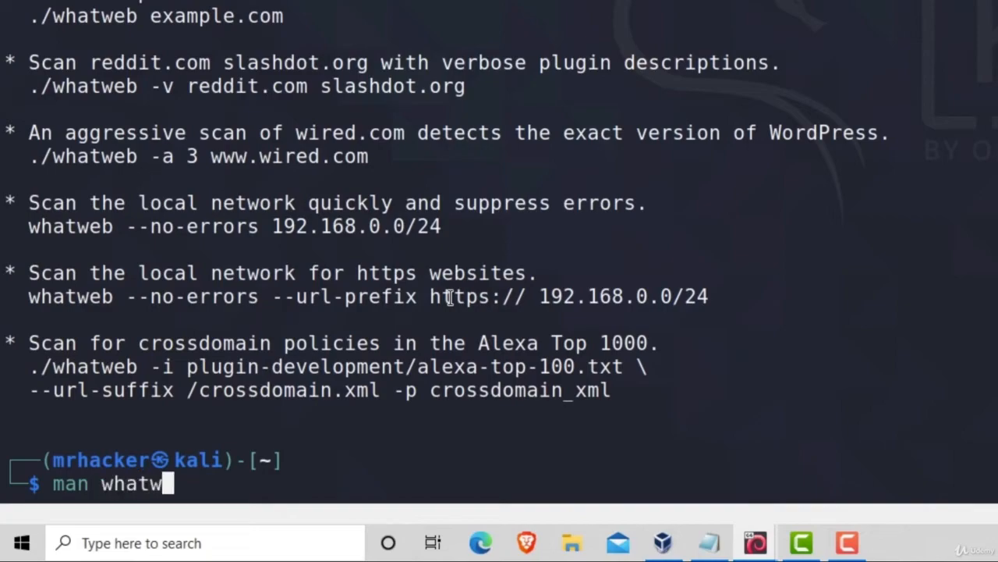
pyautogui.press('Return')
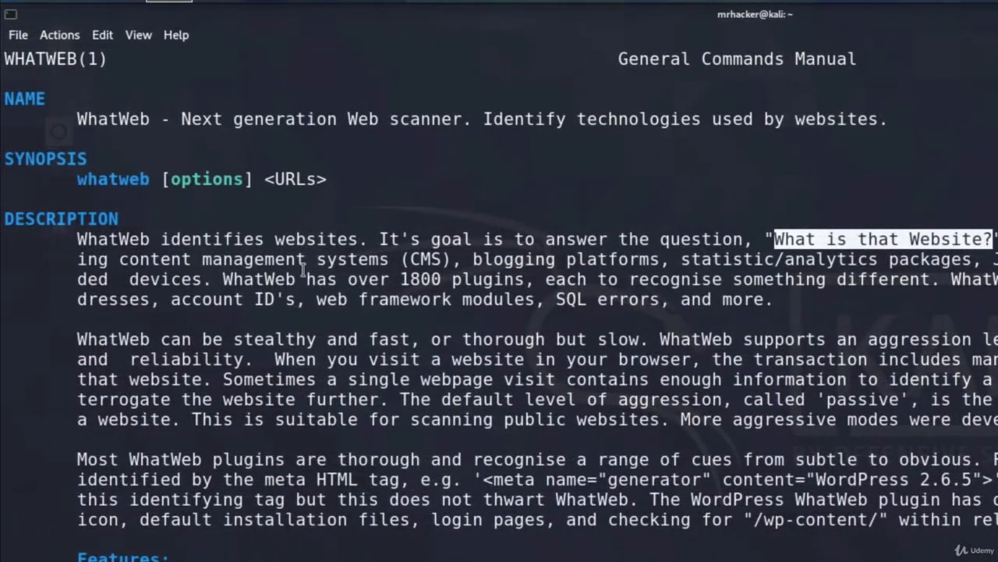
pyautogui.moveTo(721, 285)
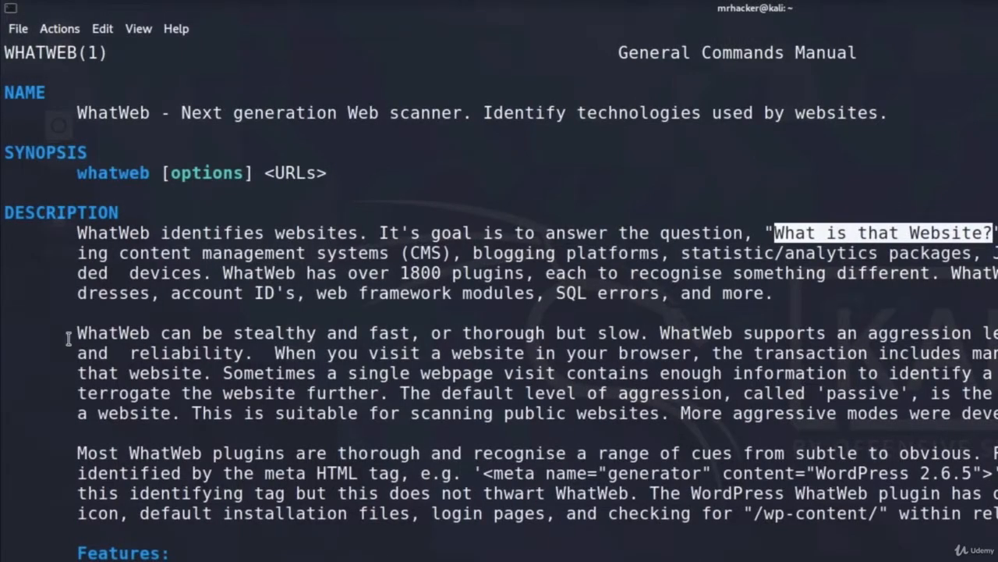
pyautogui.moveTo(125, 382)
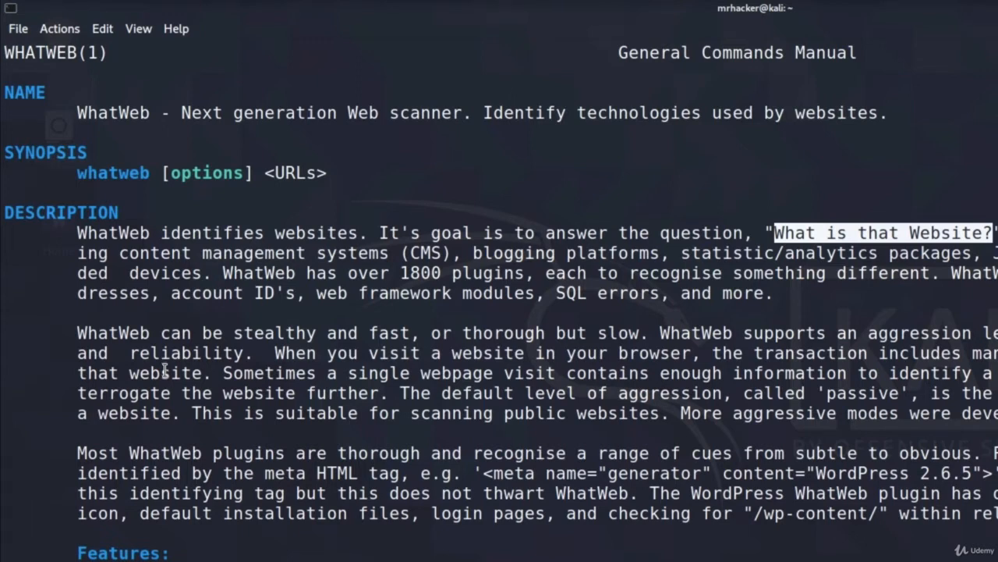
pyautogui.moveTo(78, 345)
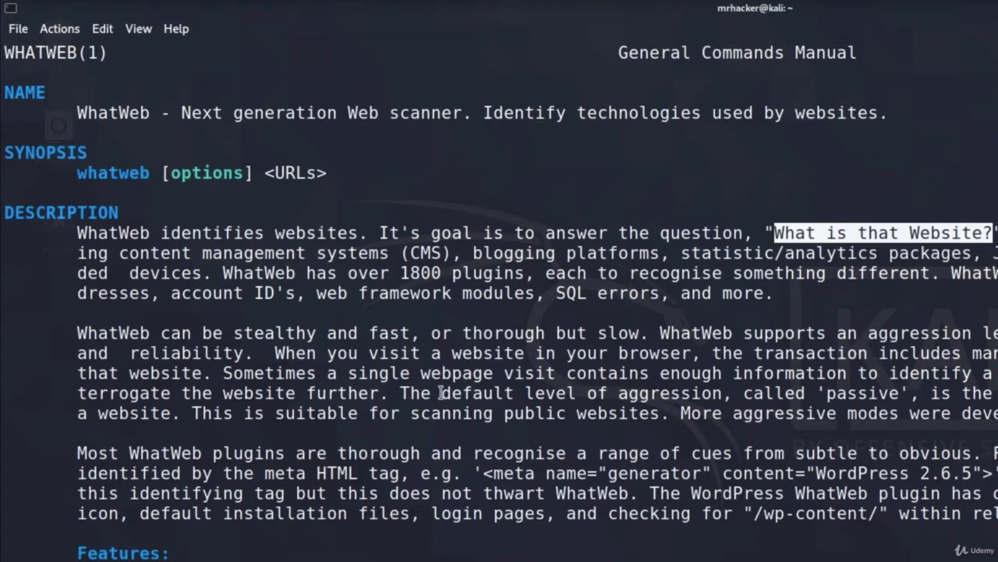
pyautogui.moveTo(884, 390)
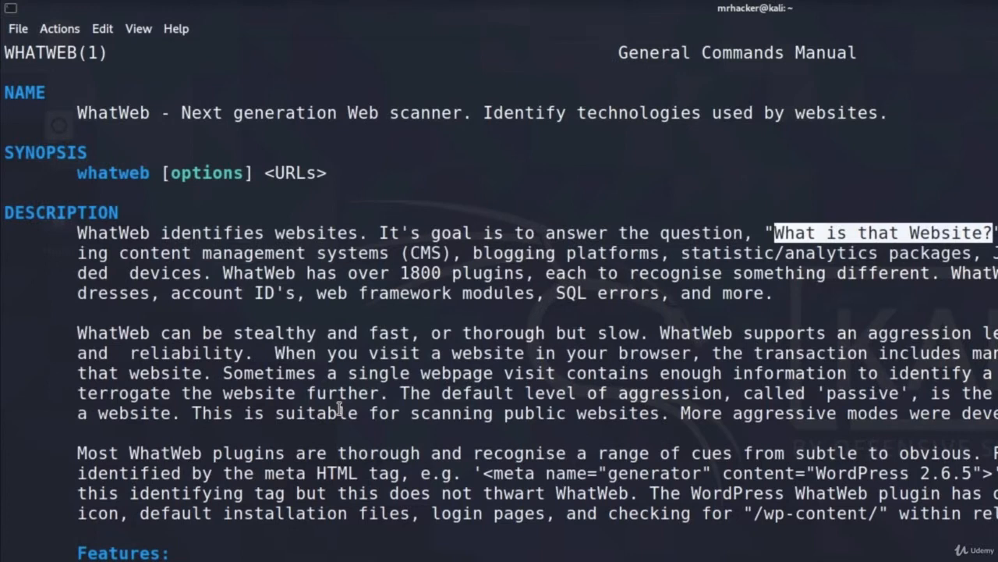
pyautogui.moveTo(385, 403)
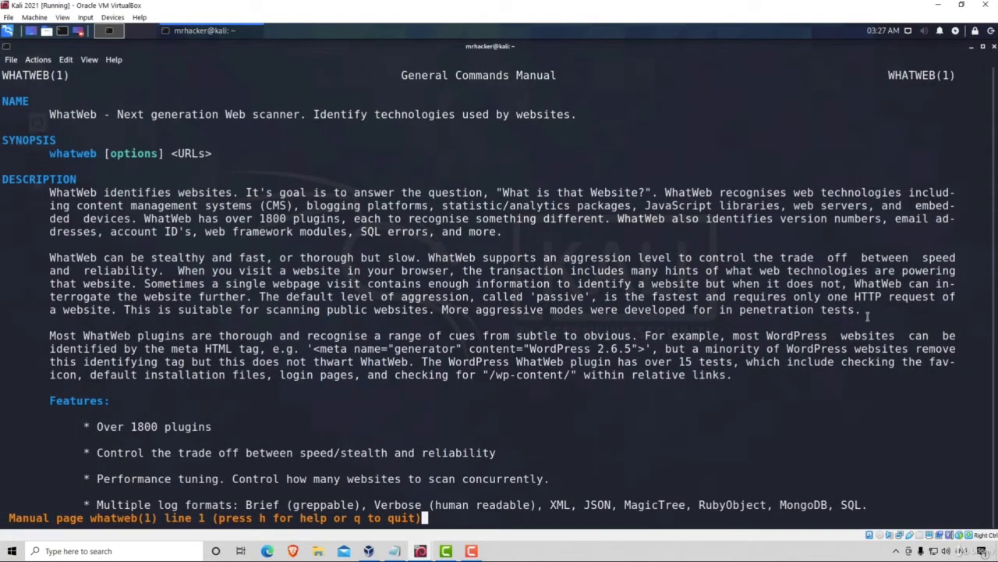
pyautogui.press('q')
pyautogui.write('what')
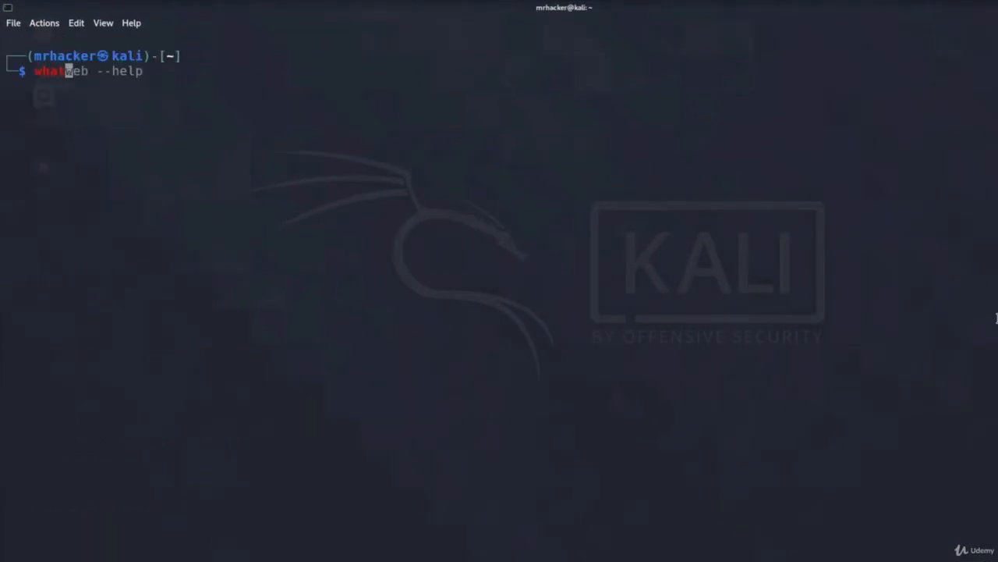
pyautogui.press('Return')
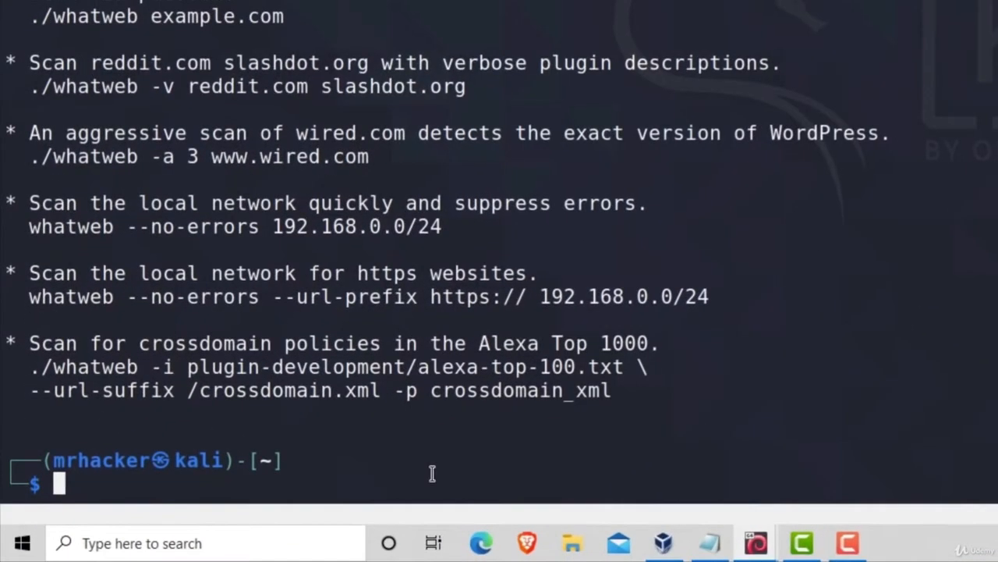
# Step: Run 'whatweb --aggresion 3 -v 192.168.1.4', then recall it to fix the misspelled option
pyautogui.write('whatweb --help')
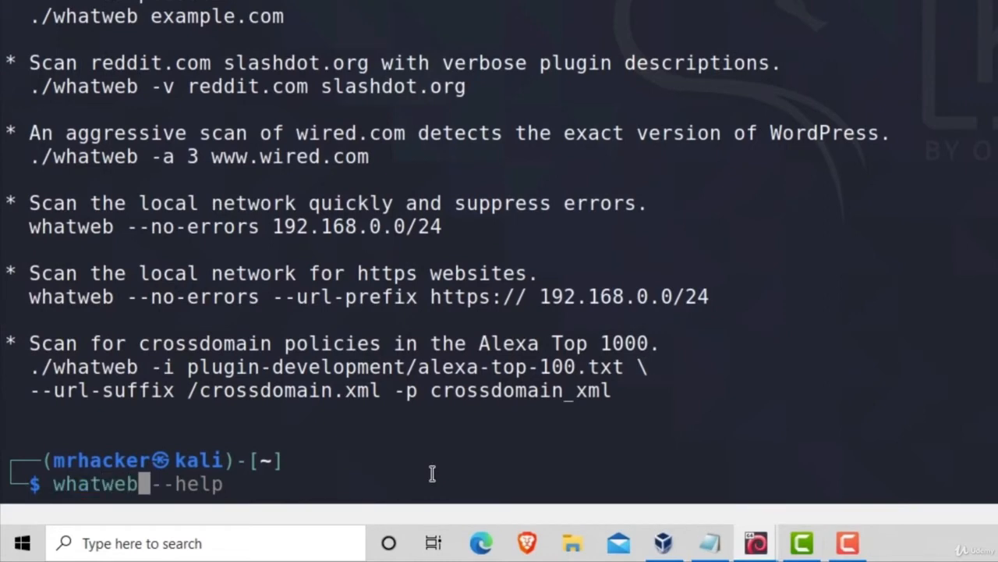
pyautogui.write('0')
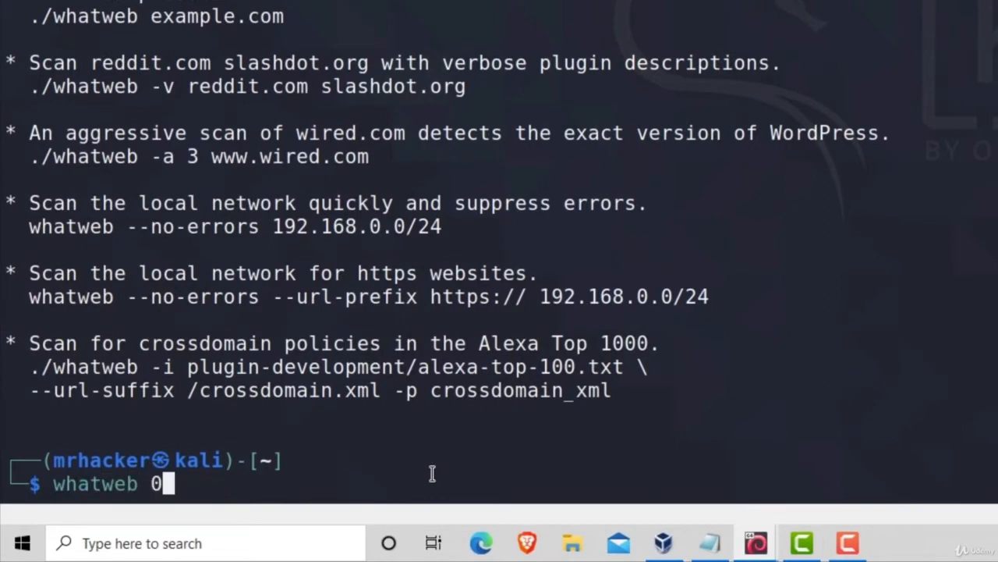
pyautogui.write('--ag')
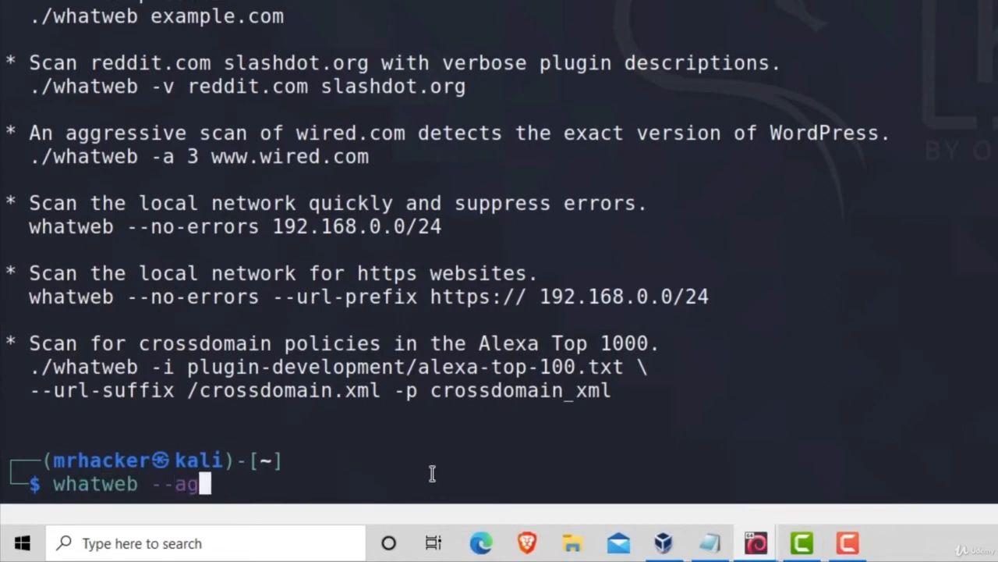
pyautogui.write('gresion 3')
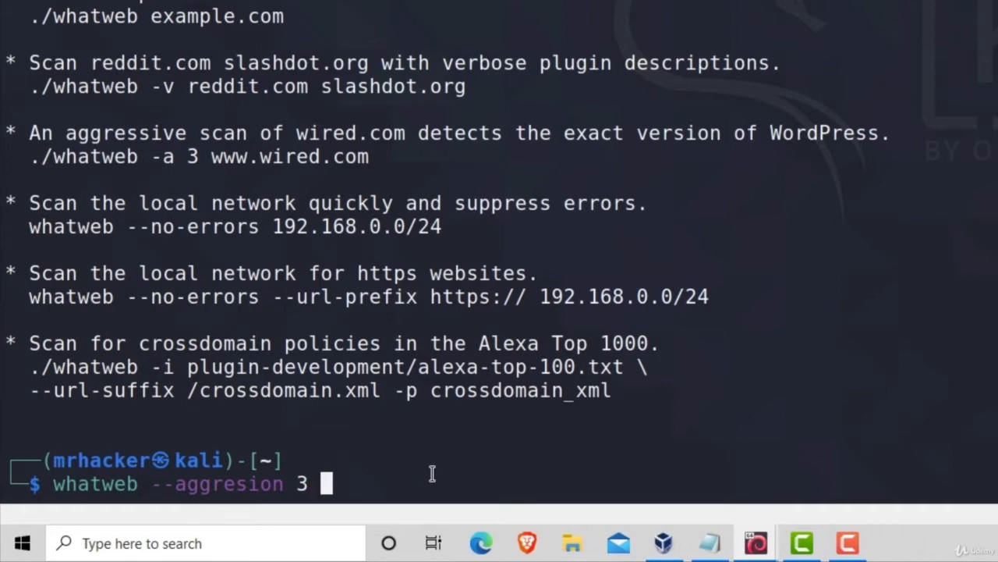
pyautogui.write('-v')
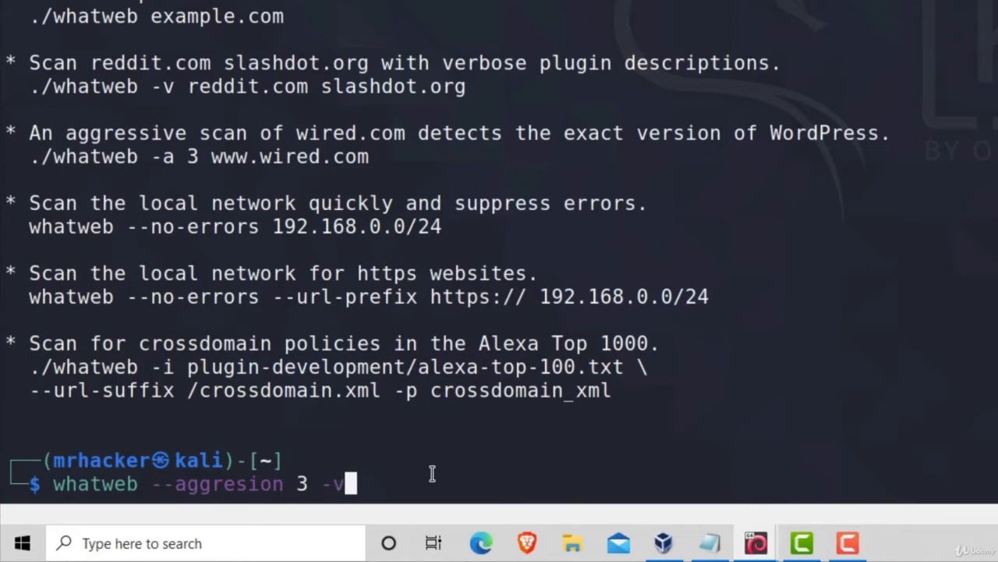
pyautogui.write('192.168.1.4')
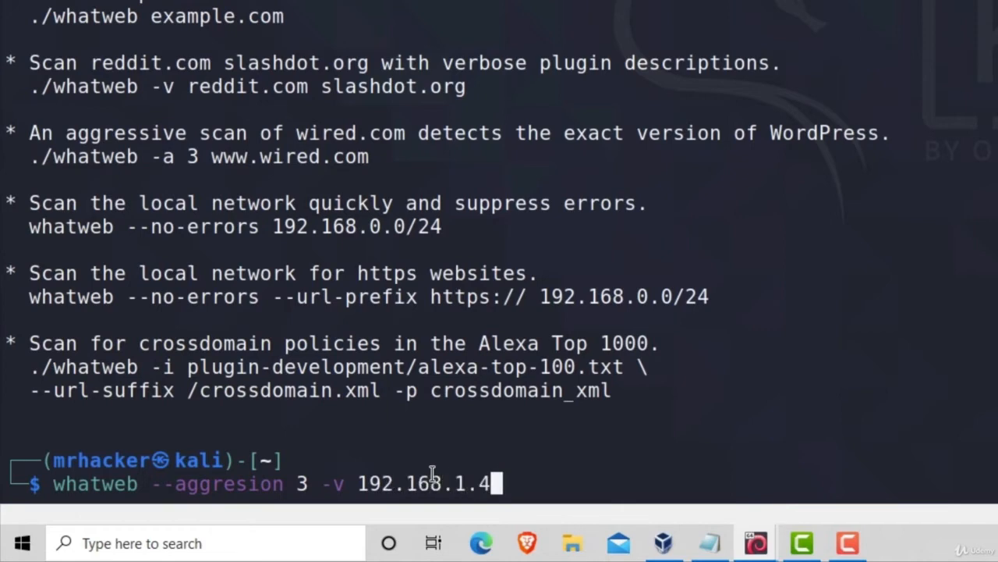
pyautogui.press('Return')
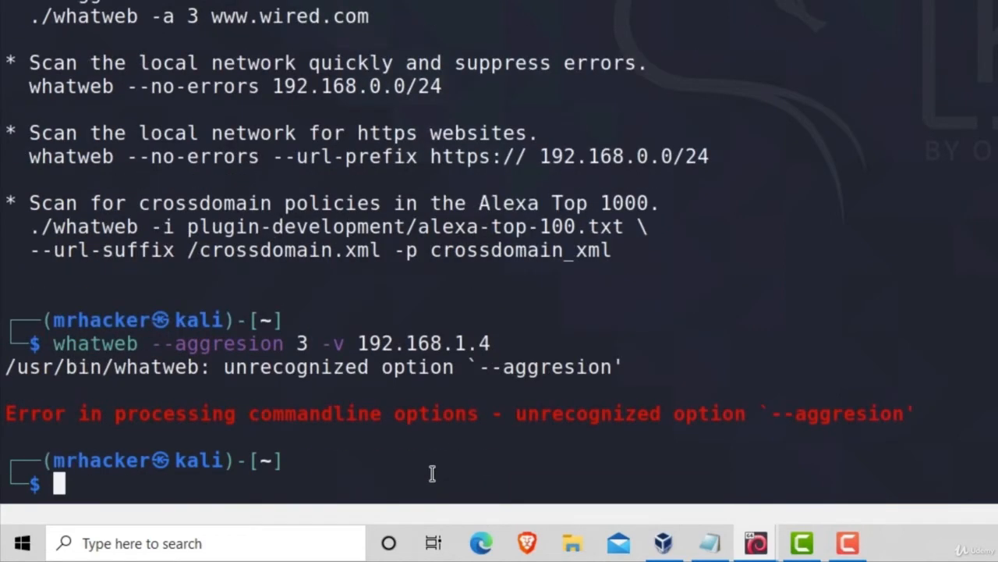
pyautogui.press('Up')
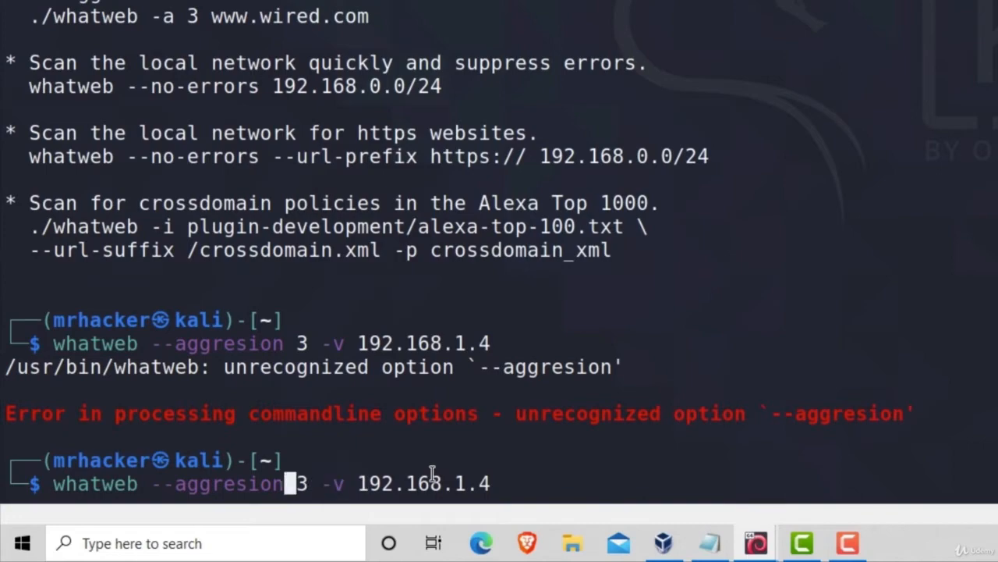
pyautogui.write('s')
pyautogui.press('Return')
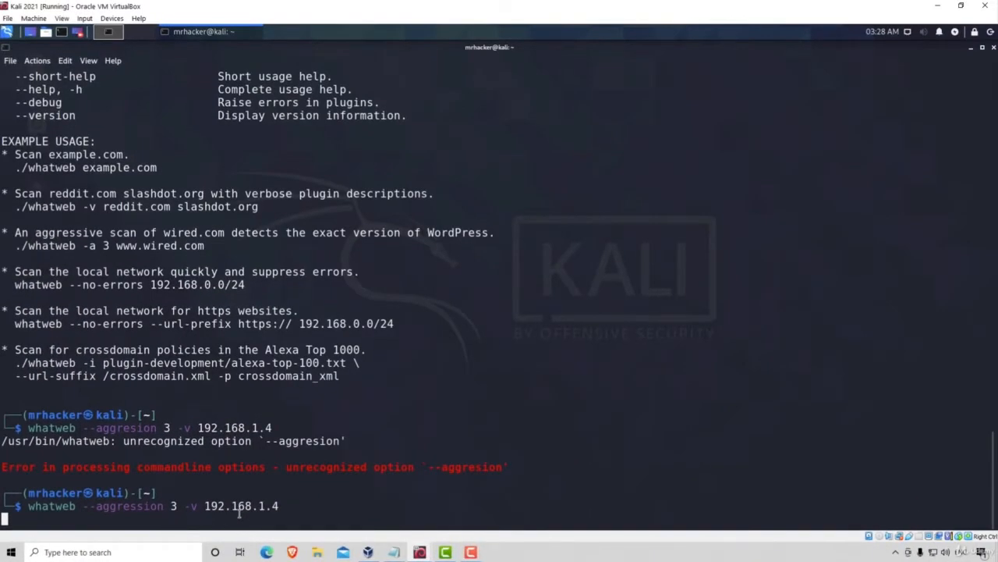
# Step: Run the corrected '--aggression 3 -v' scan and scroll back to the report's start
pyautogui.press('Return')
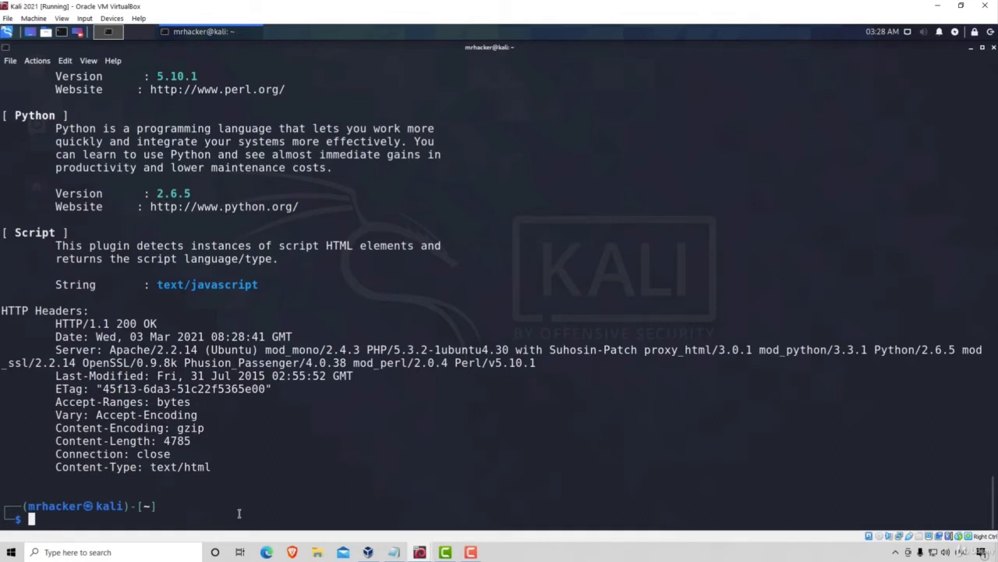
pyautogui.scroll(3)
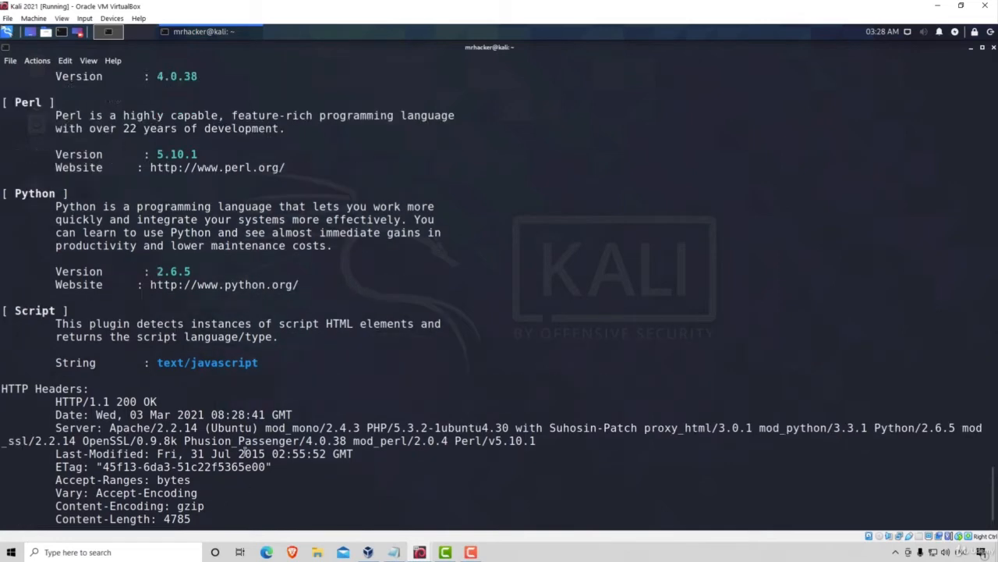
pyautogui.scroll(3)
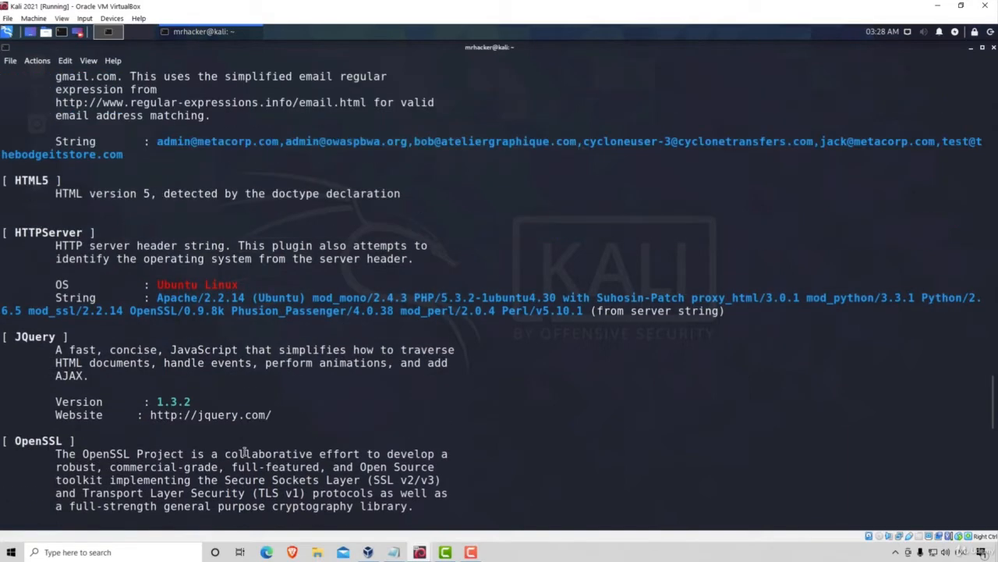
pyautogui.scroll(3)
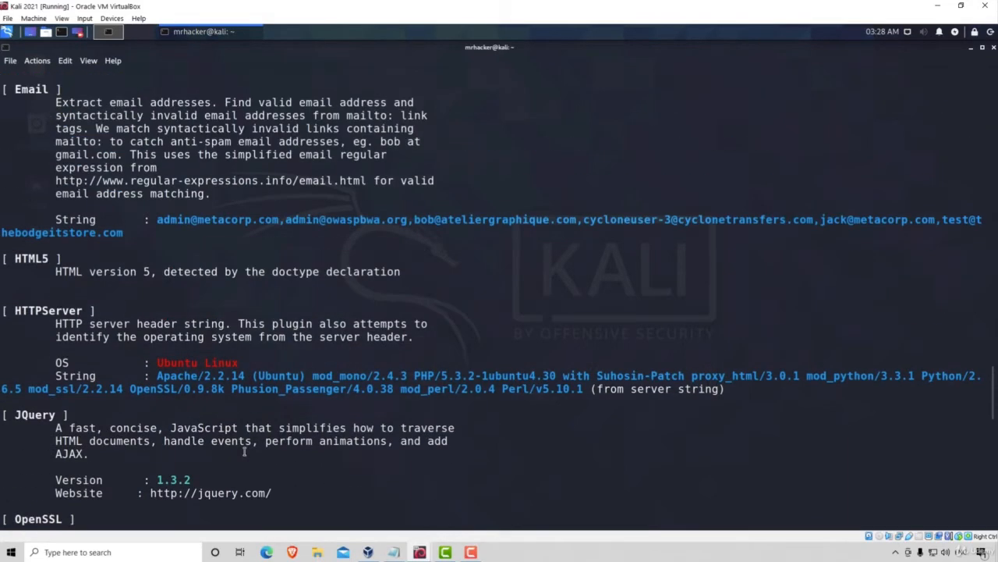
pyautogui.scroll(3)
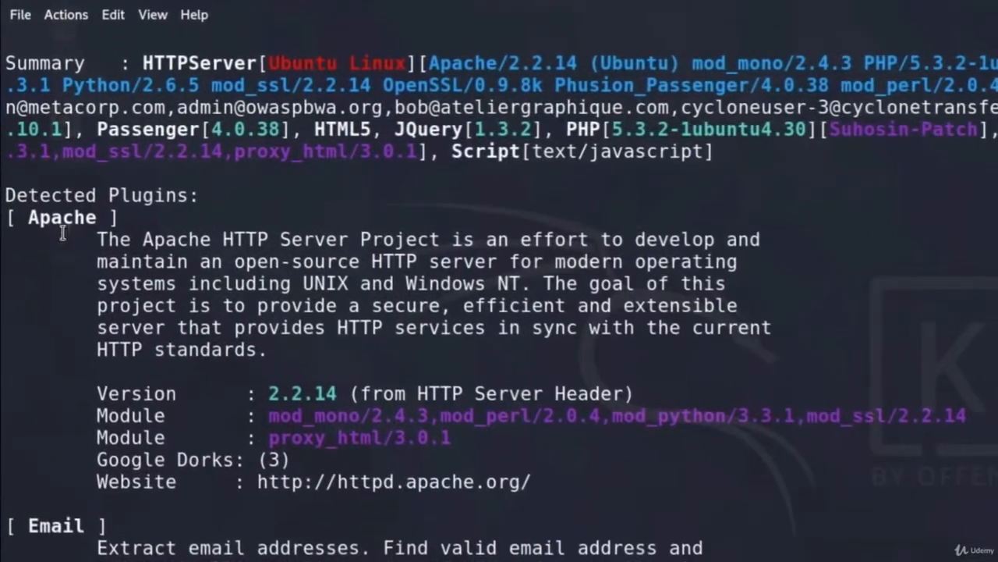
pyautogui.doubleClick(101, 194)
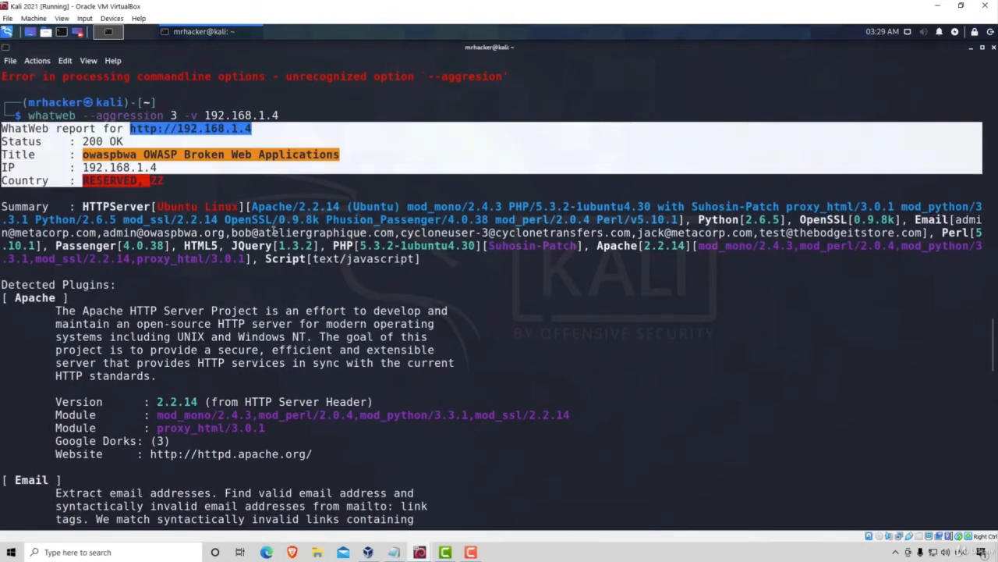
# Step: Scroll down through the Apache, HTML5, jQuery, OpenSSL and PHP plugins and HTTP headers
pyautogui.scroll(-3)
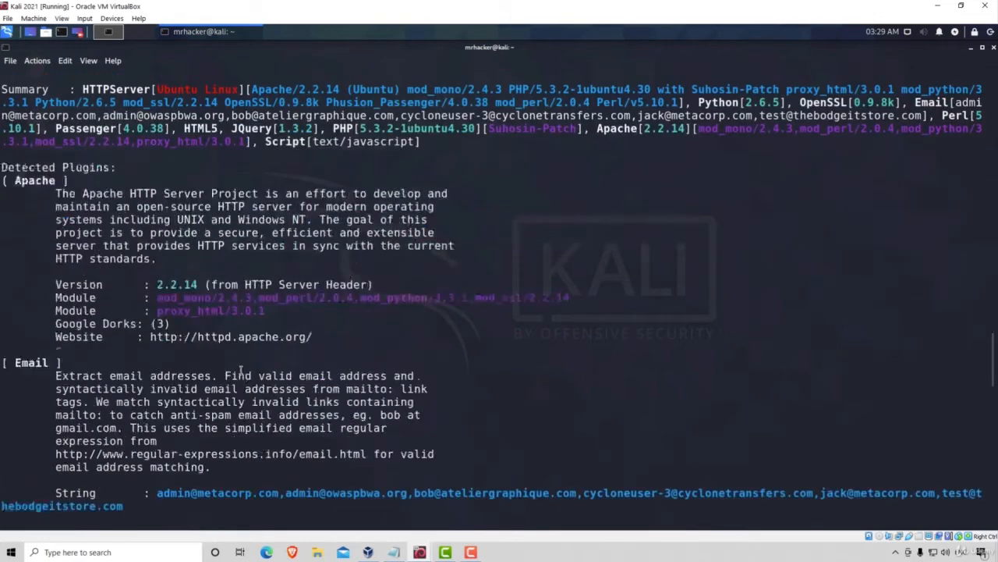
pyautogui.scroll(-3)
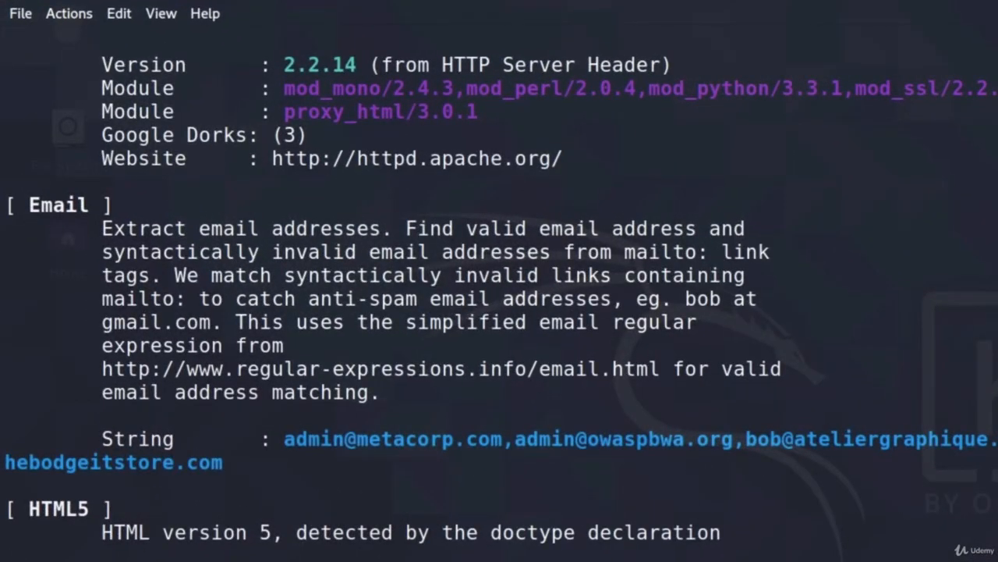
pyautogui.scroll(-3)
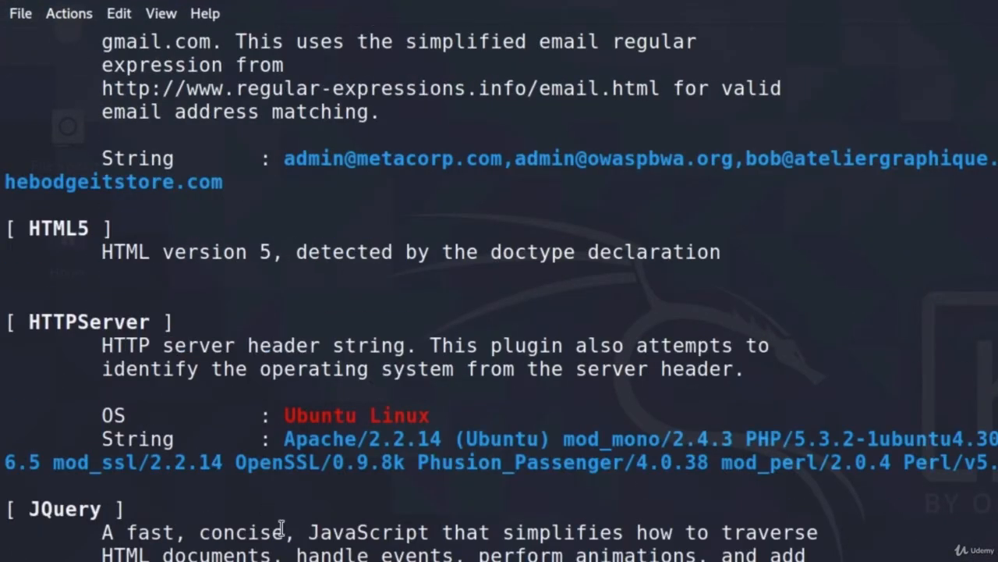
pyautogui.scroll(-3)
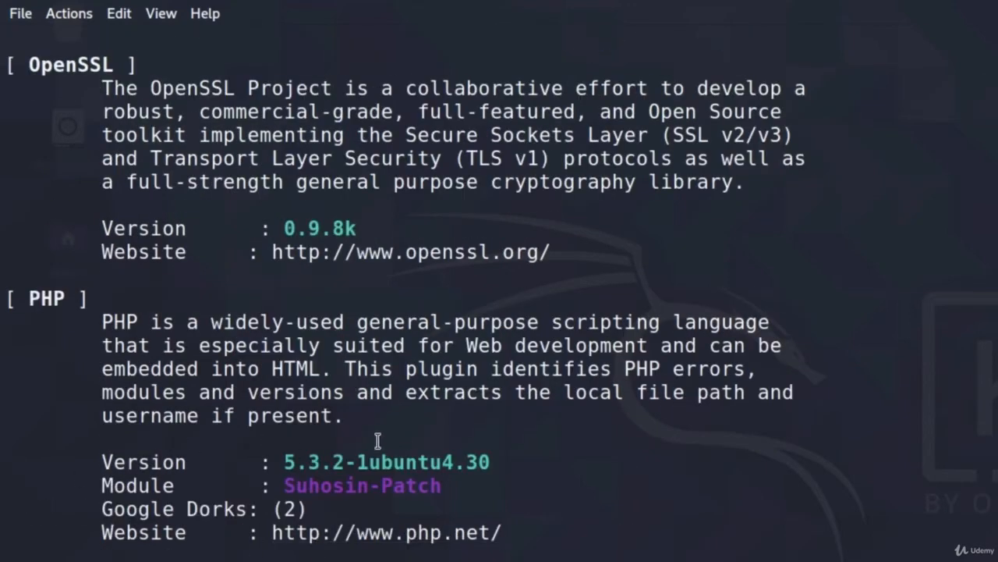
pyautogui.moveTo(273, 410)
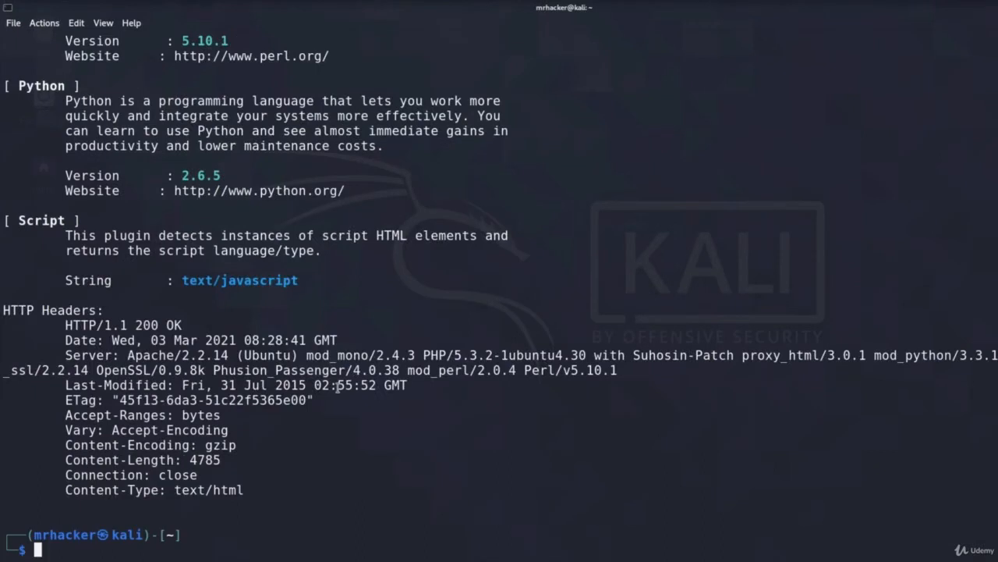
pyautogui.moveTo(362, 520)
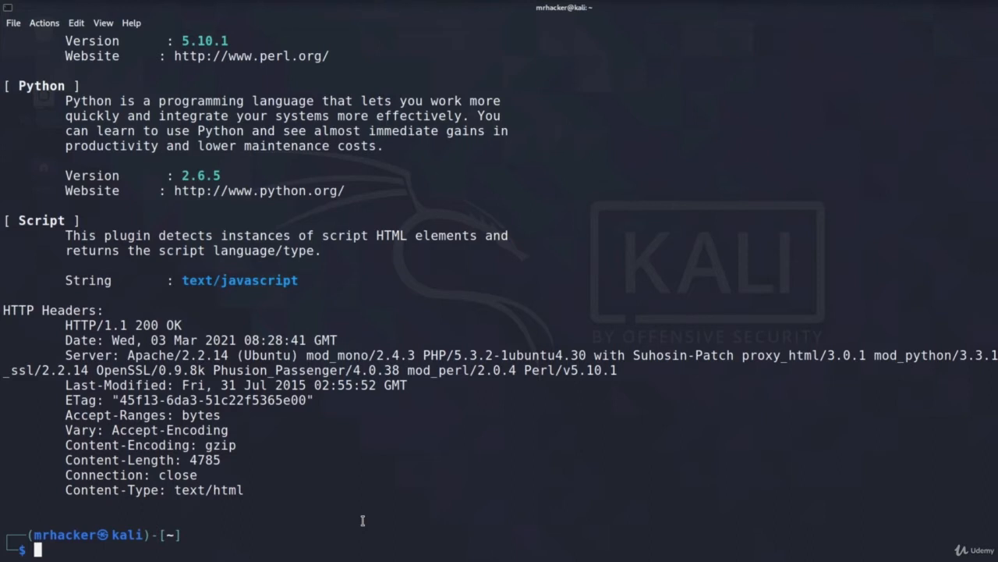
# Step: Retarget the aggressive verbose scan to 192.168.1.1/24 and scroll through the no-route-to-host errors
pyautogui.write('whatweb --aggression 3 -v 192.168.1.4')
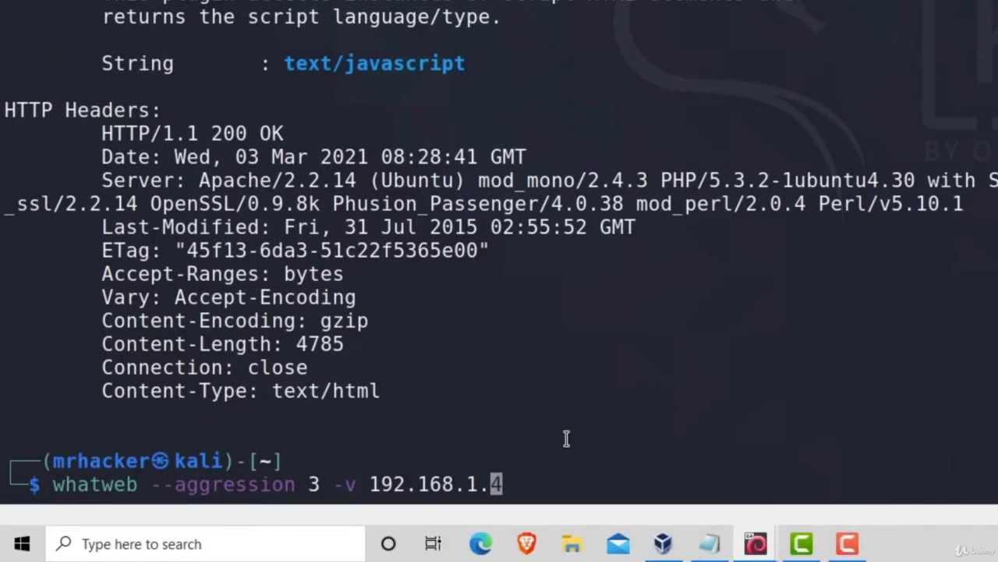
pyautogui.write('1')
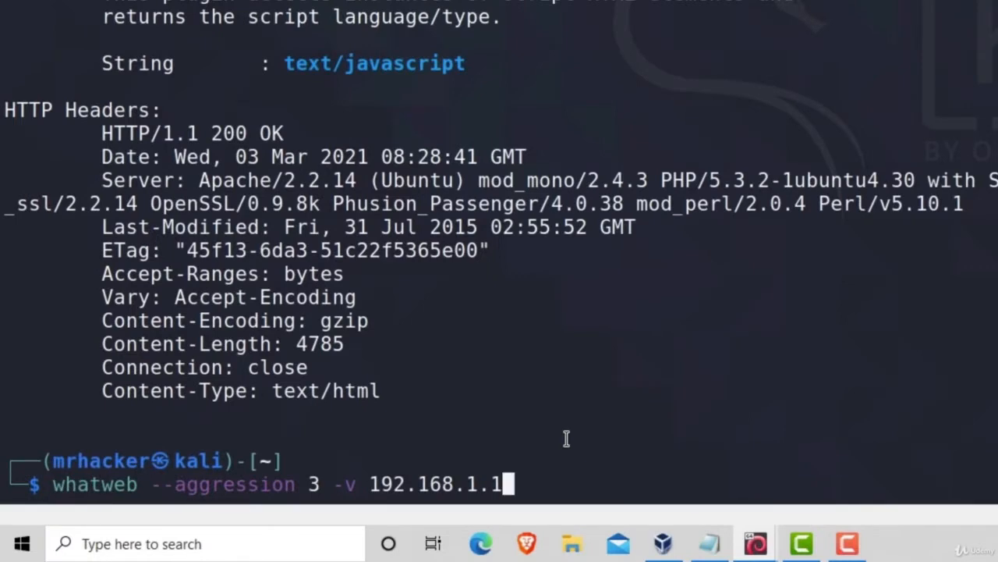
pyautogui.write('/24')
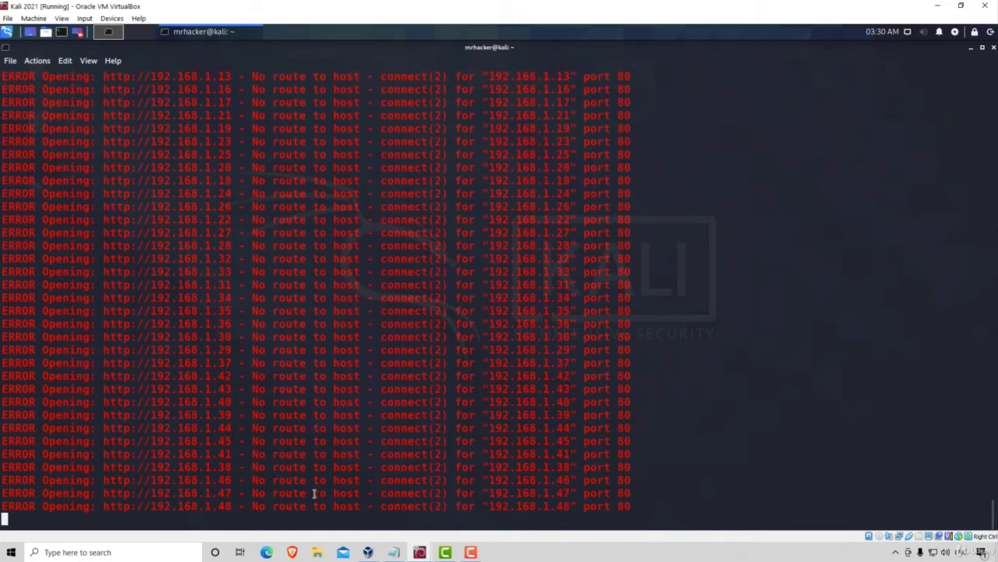
pyautogui.scroll(-3)
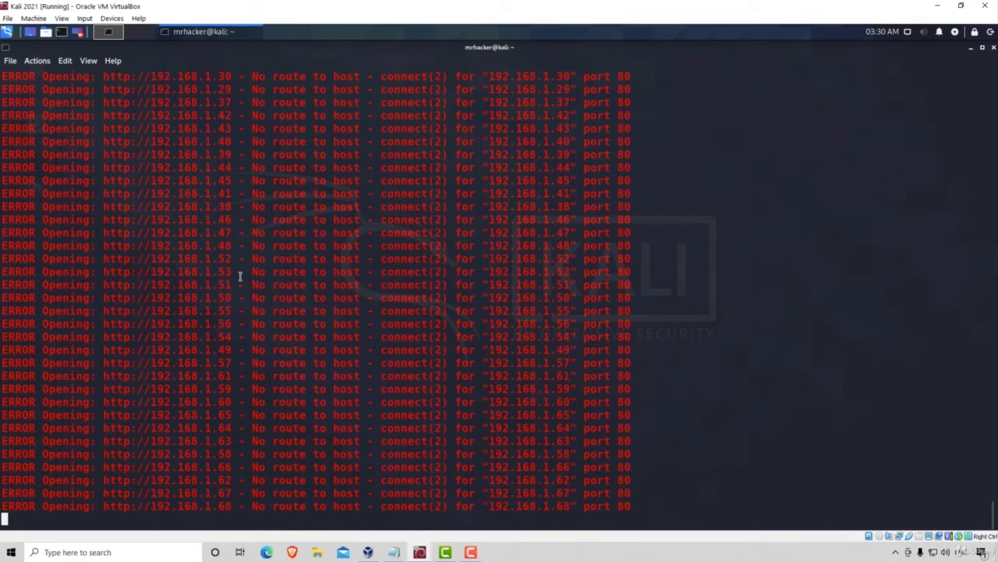
pyautogui.scroll(-3)
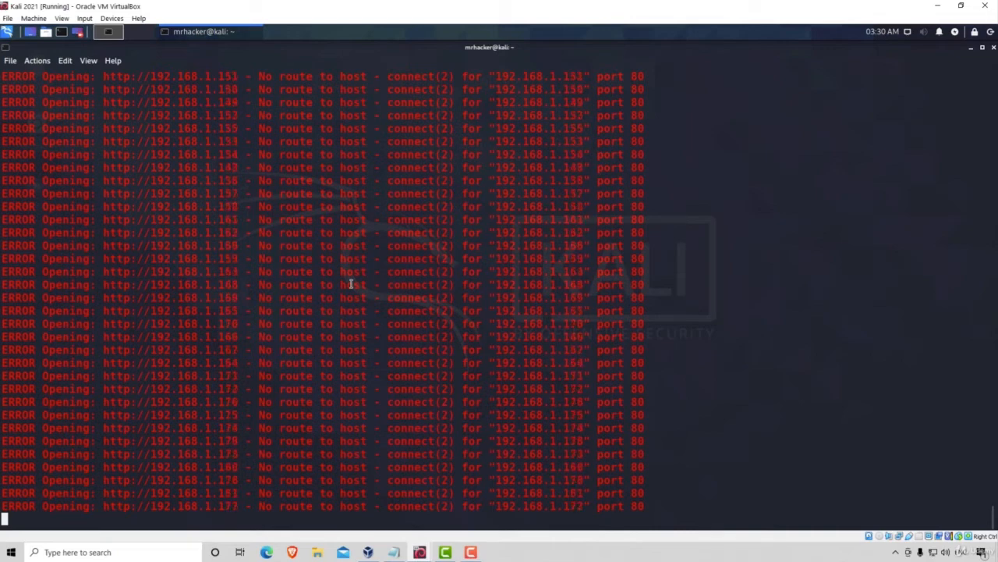
# Step: Scroll through the --no-errors reports for 192.168.1.4 and the ZTE router at 192.168.1.1
pyautogui.scroll(-3)
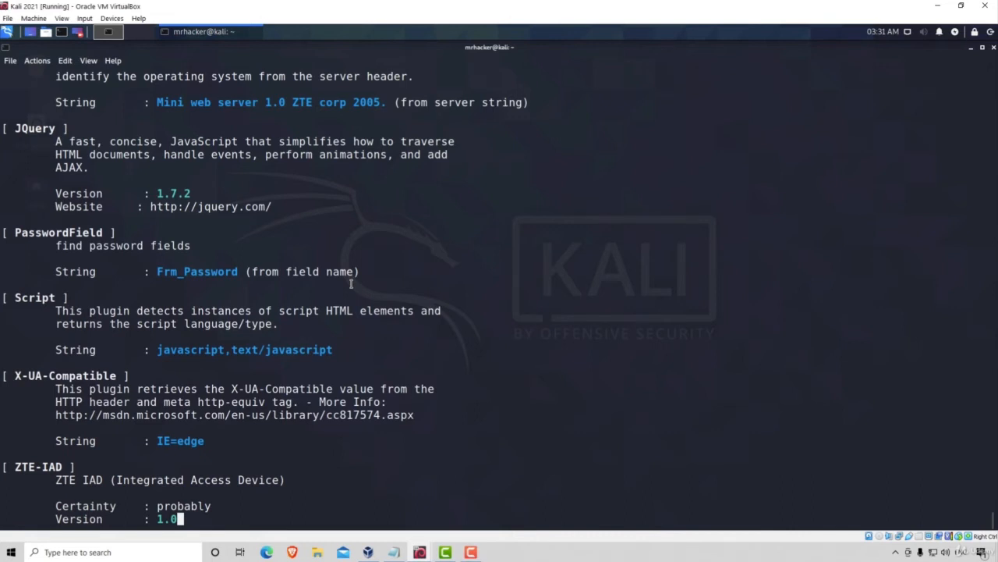
pyautogui.moveTo(350, 511)
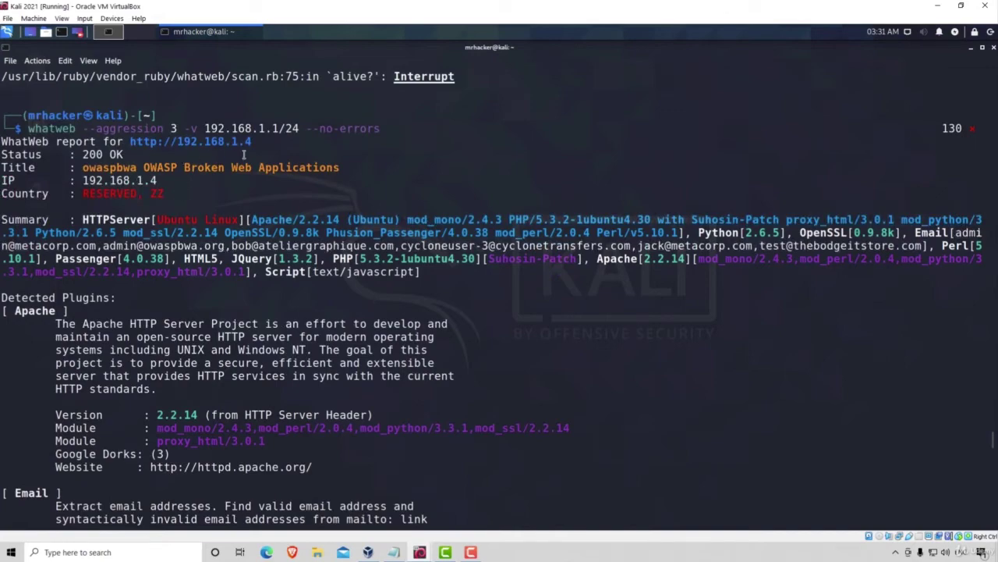
pyautogui.scroll(-3)
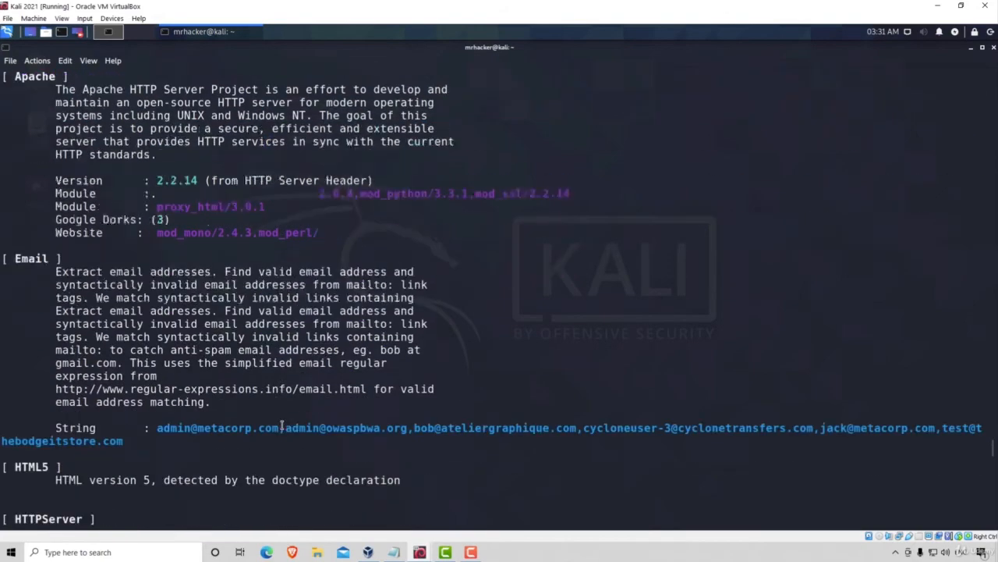
pyautogui.scroll(-3)
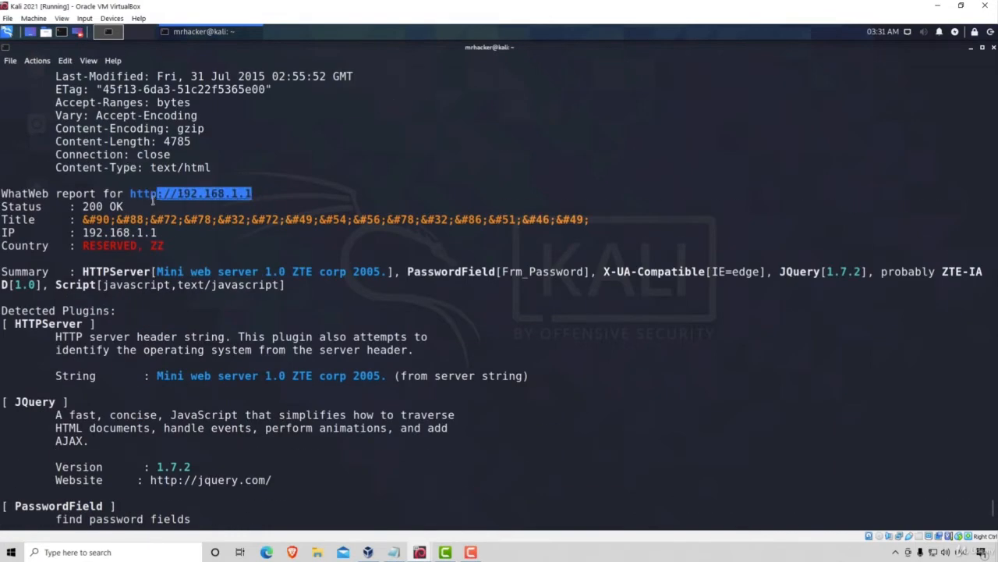
pyautogui.moveTo(275, 203)
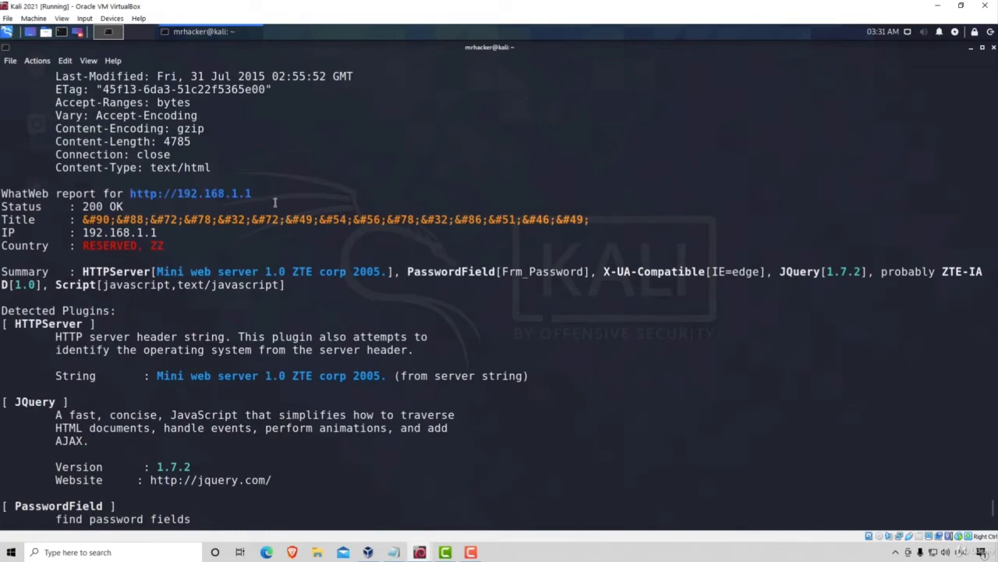
pyautogui.moveTo(342, 365)
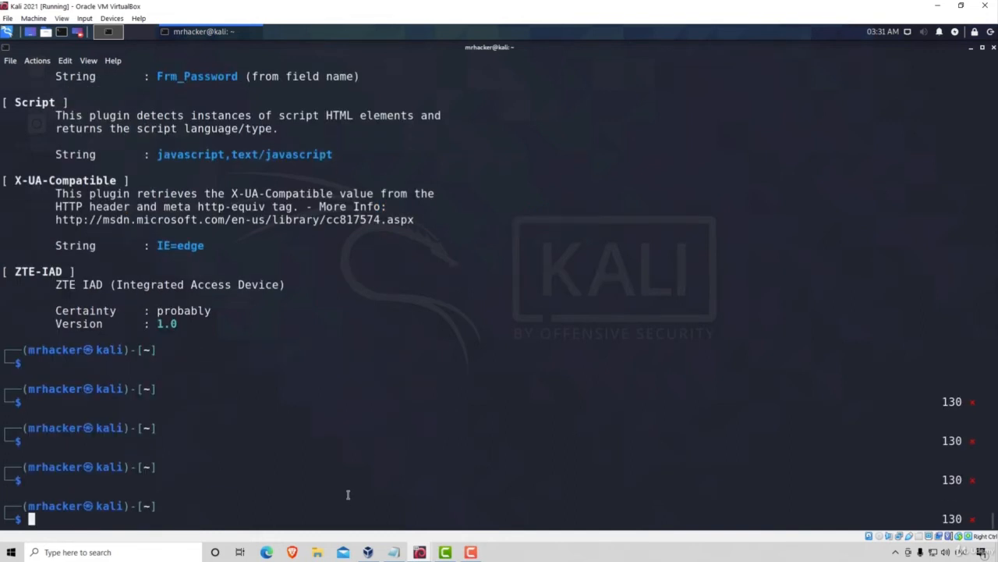
# Step: Clear the screen and discard the retyped '--no-errors' subnet command, leaving an empty prompt
pyautogui.press('ctrl+l')
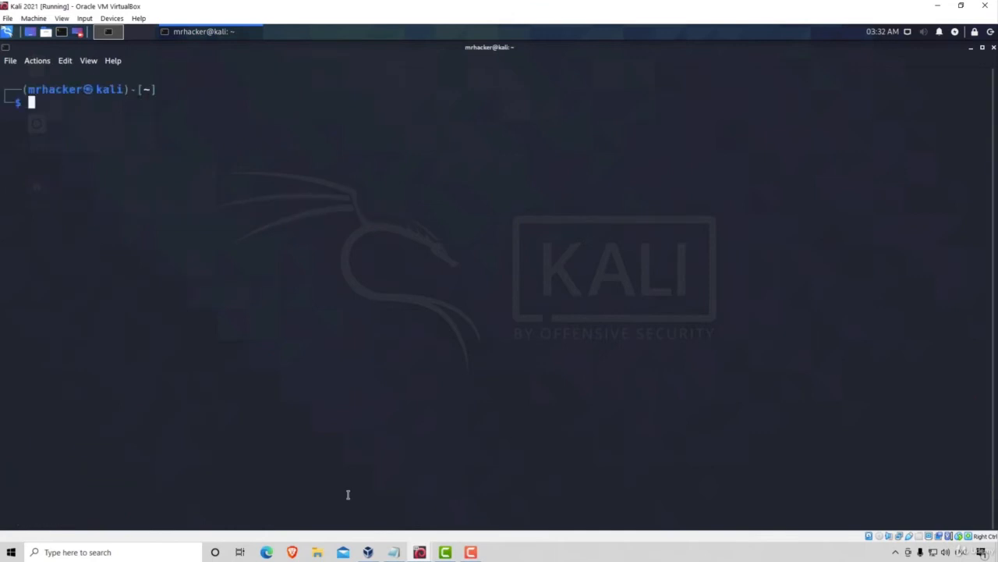
pyautogui.write('whatweb --aggression 3 -v 192.168.1.1/24 --no-errors')
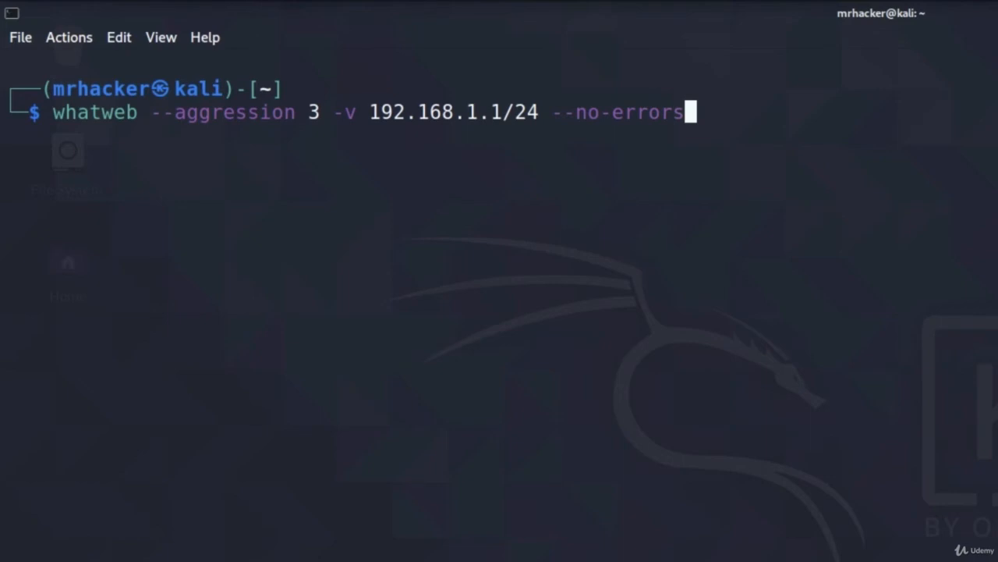
pyautogui.moveTo(550, 122)
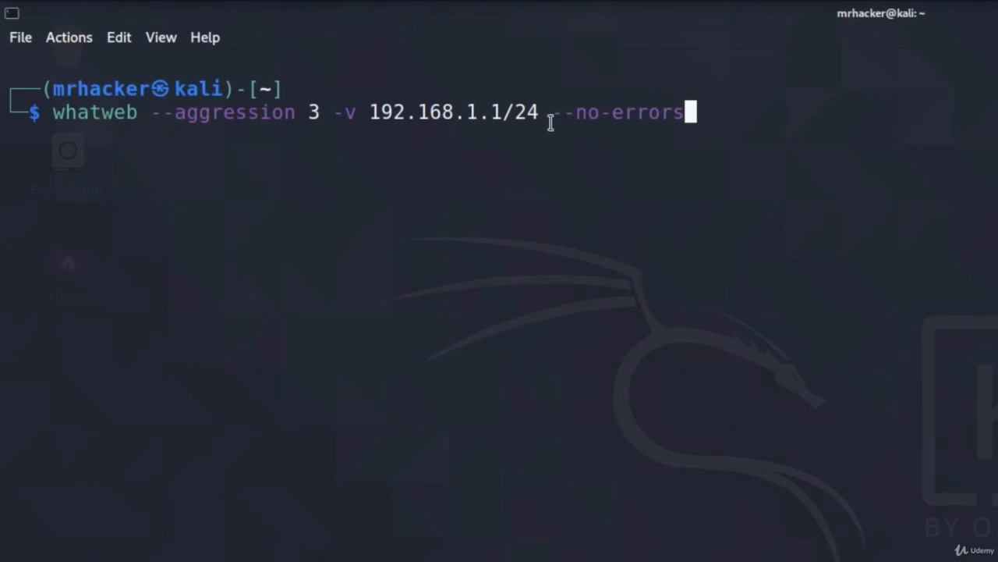
pyautogui.moveTo(521, 125)
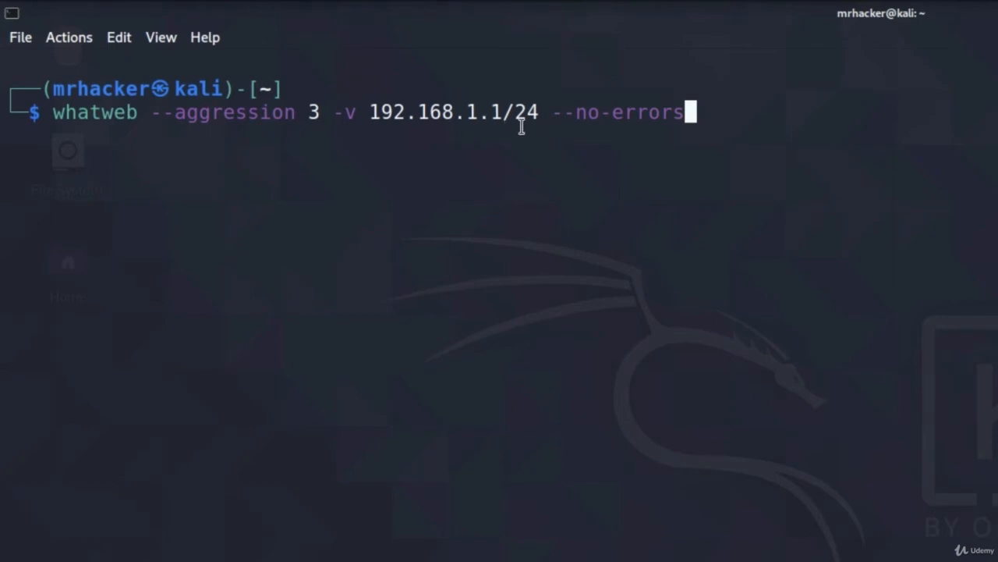
pyautogui.press('BackSpace')
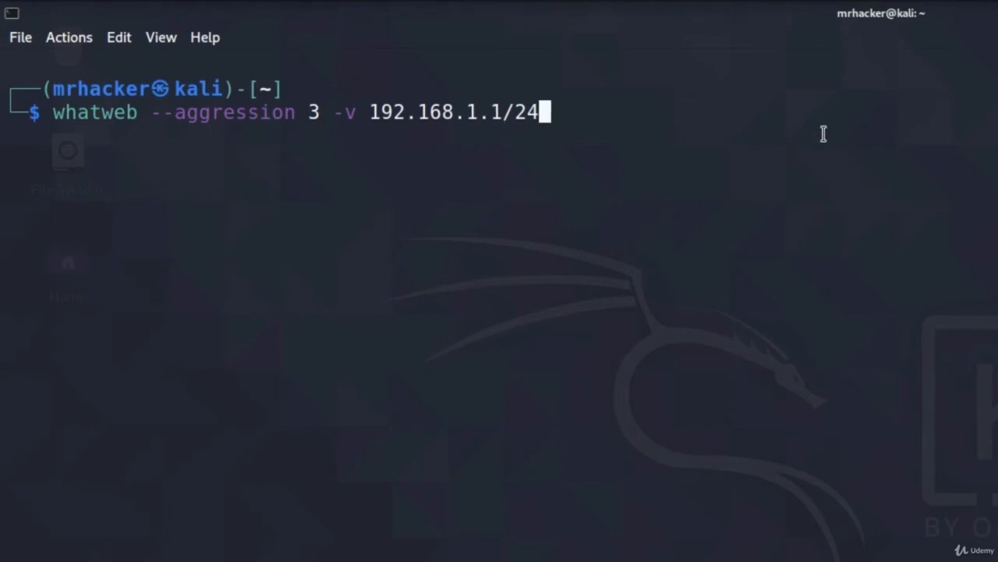
pyautogui.write('--no-errors')
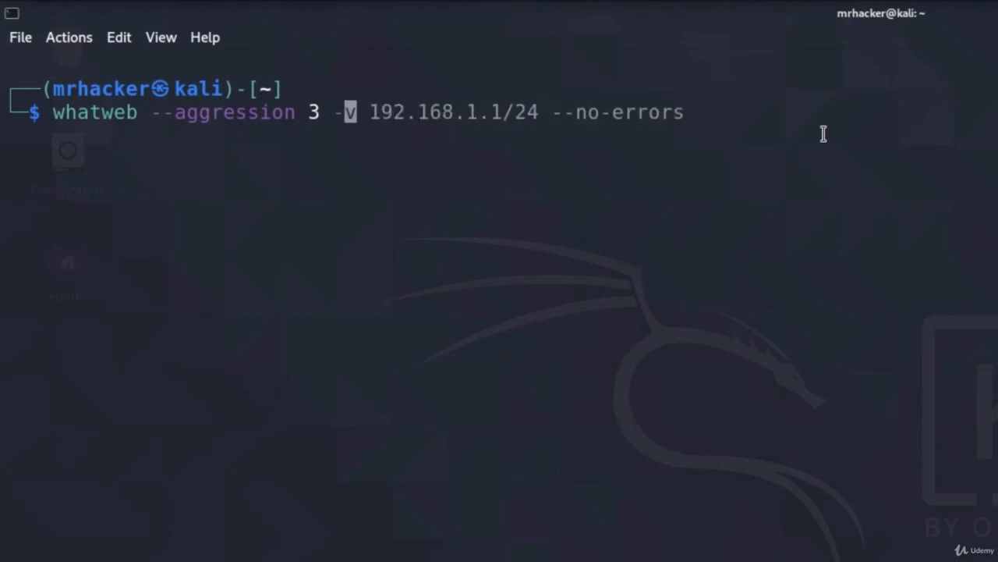
pyautogui.press('ctrl+c')
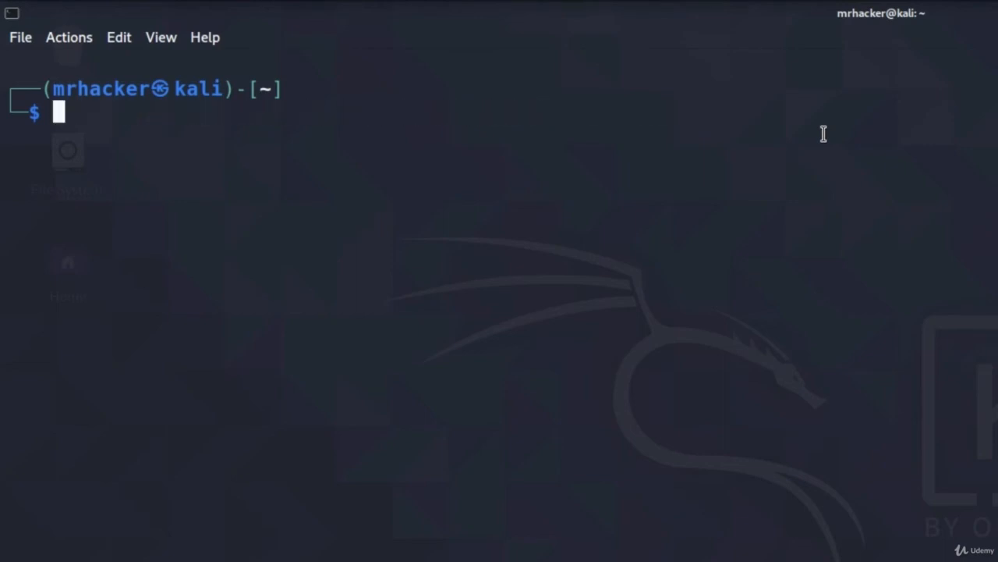